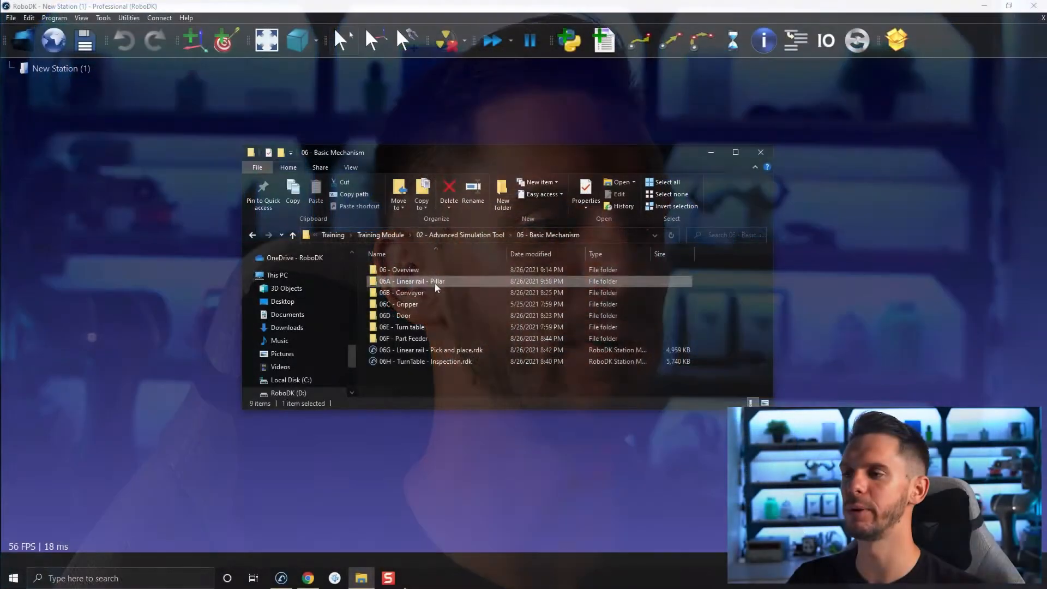
- Open the Omron_TM_Palletization_Range_Extender station from the 06A - Linear rail - Pillar folder
double_click(411, 281)
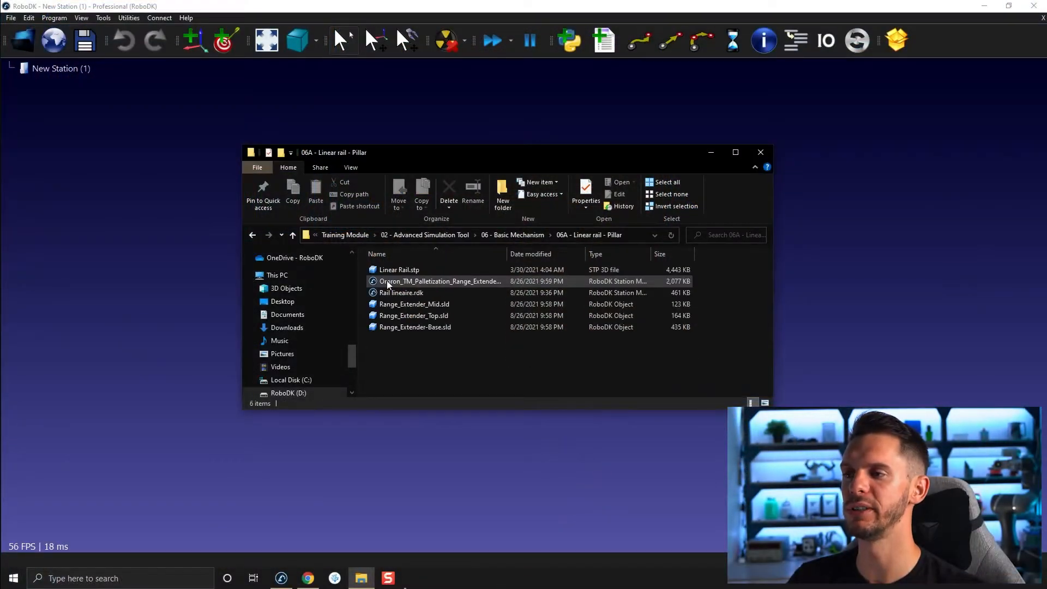
double_click(440, 280)
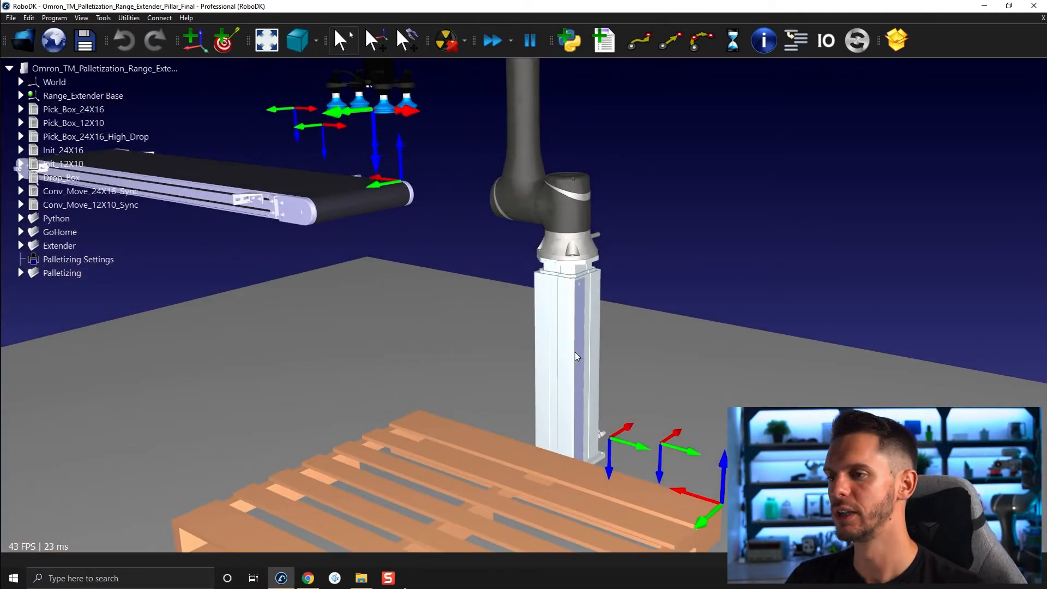
- Select the Range_Extender mechanism and expand the Python folder to list its scripts
click(576, 354)
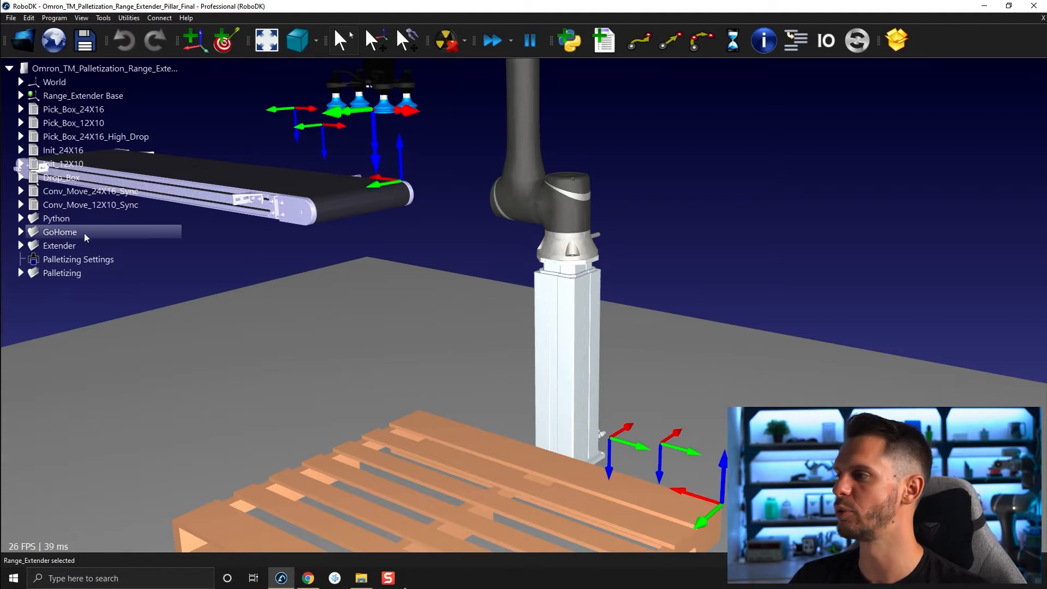
click(21, 218)
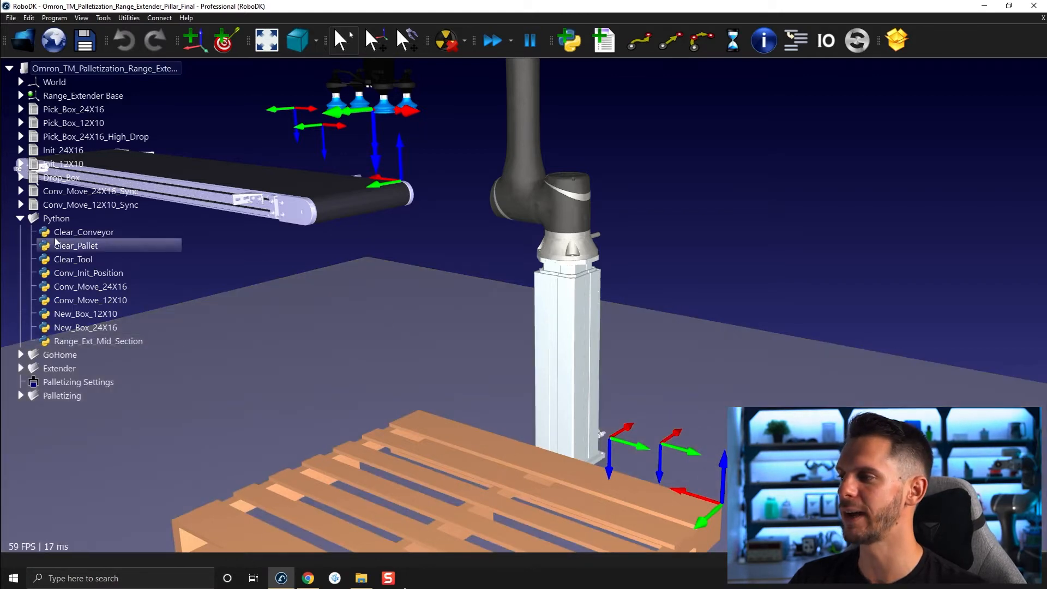
mouse_move(57, 218)
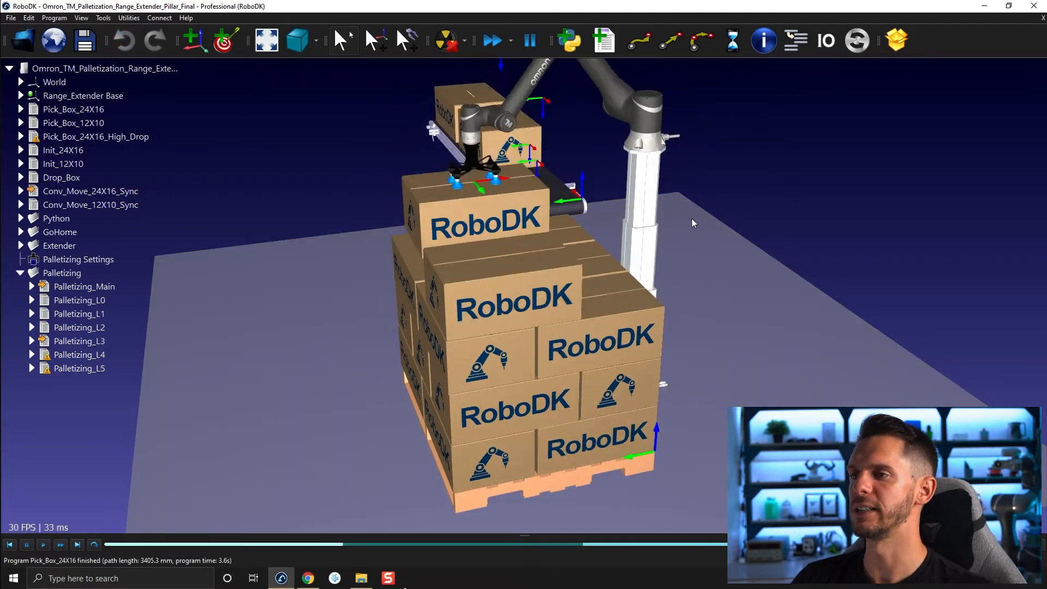
- Export Range_Ext_Mid_Section as a .py file and close the palletizing station
right_click(100, 68)
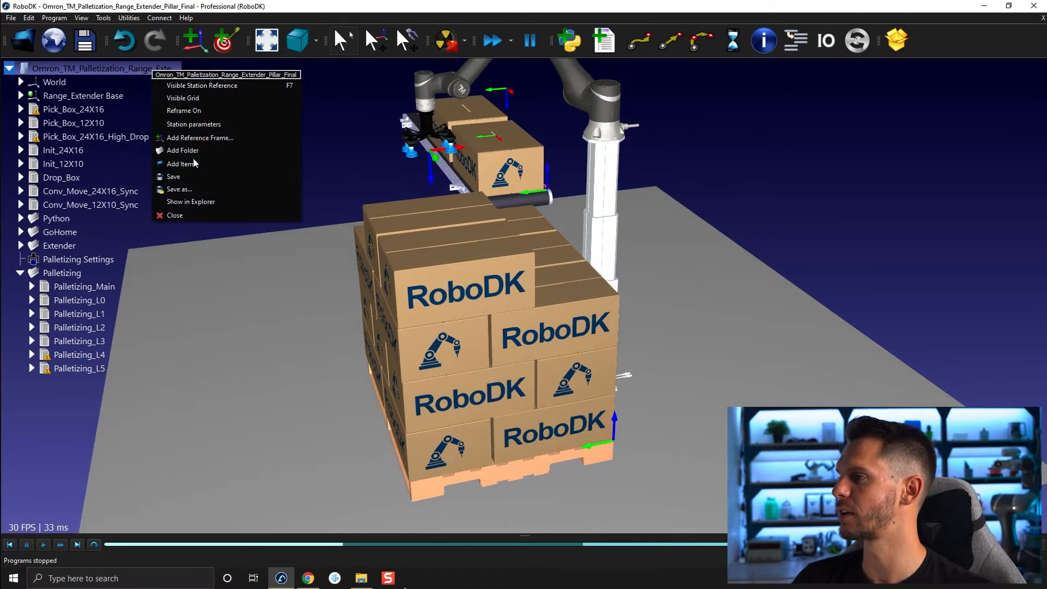
click(21, 219)
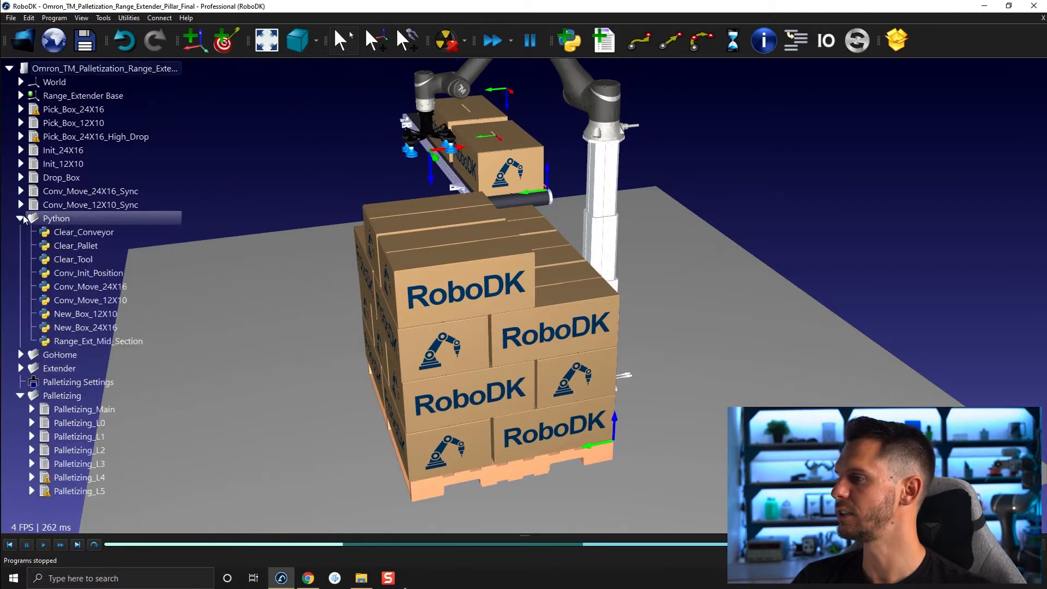
right_click(99, 340)
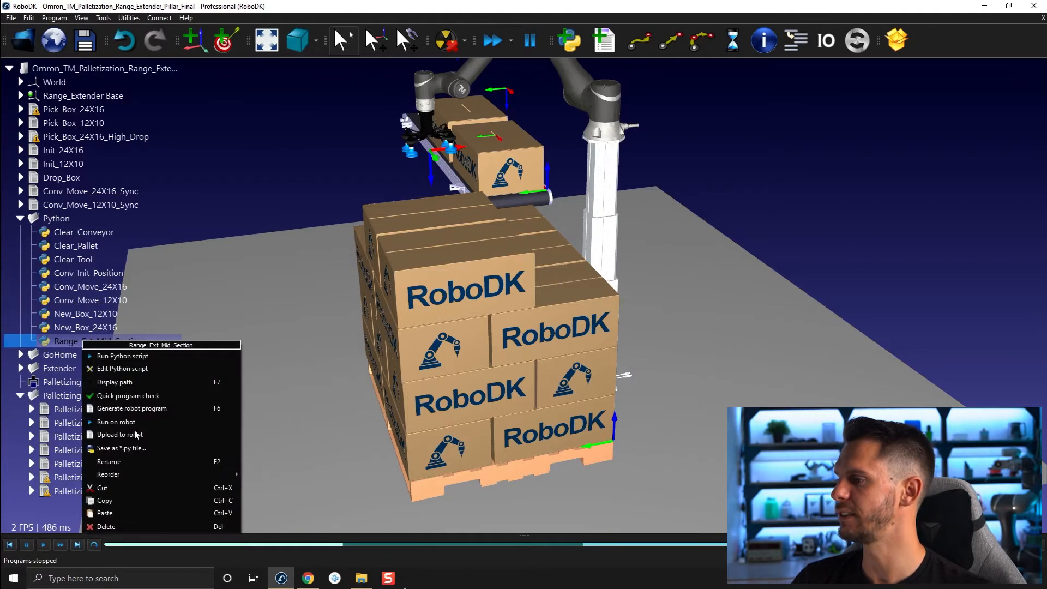
click(121, 448)
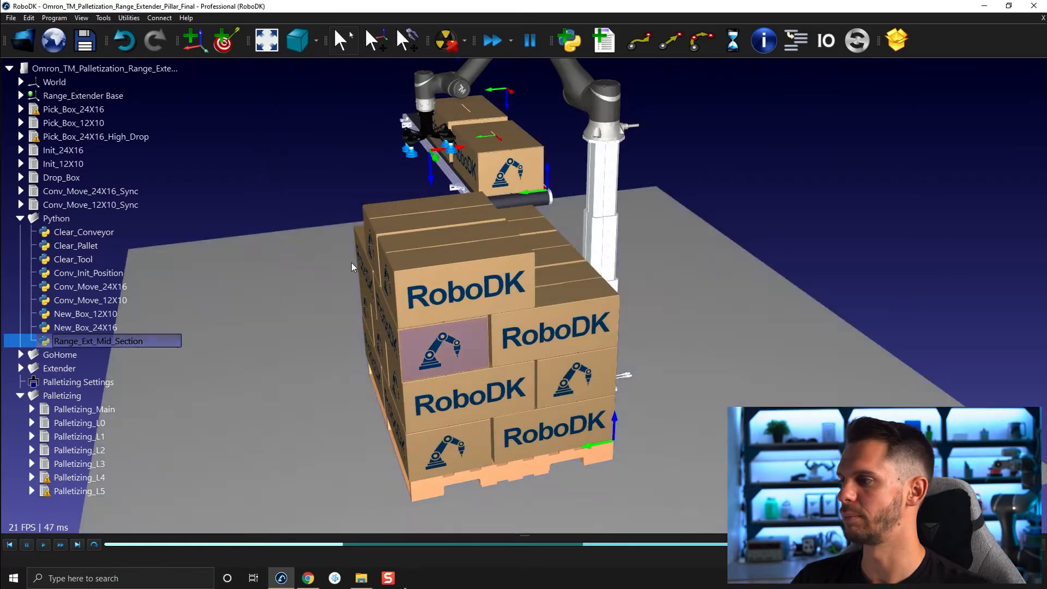
right_click(103, 68)
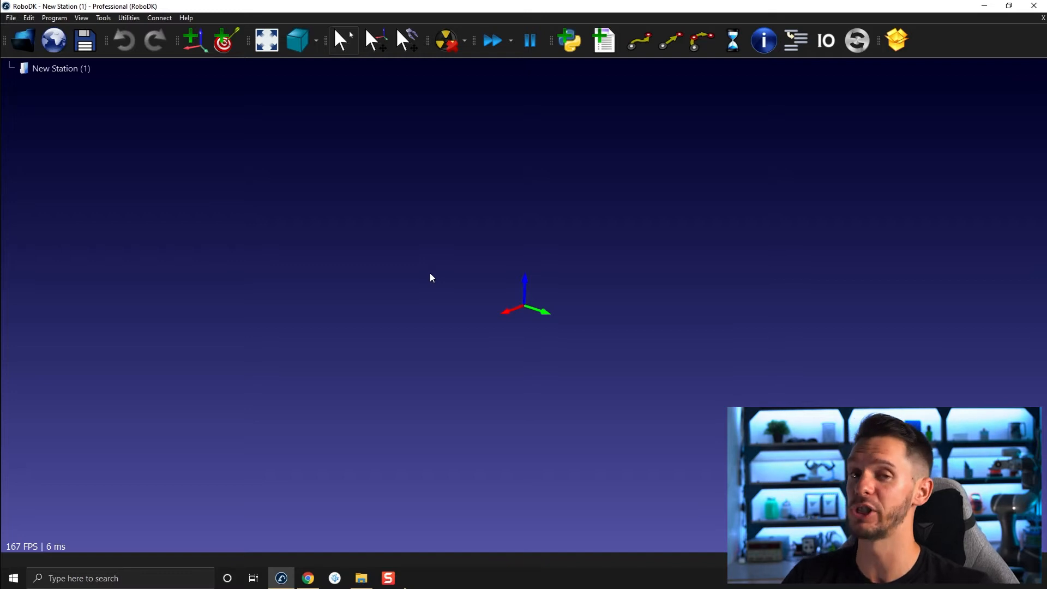
mouse_move(187, 146)
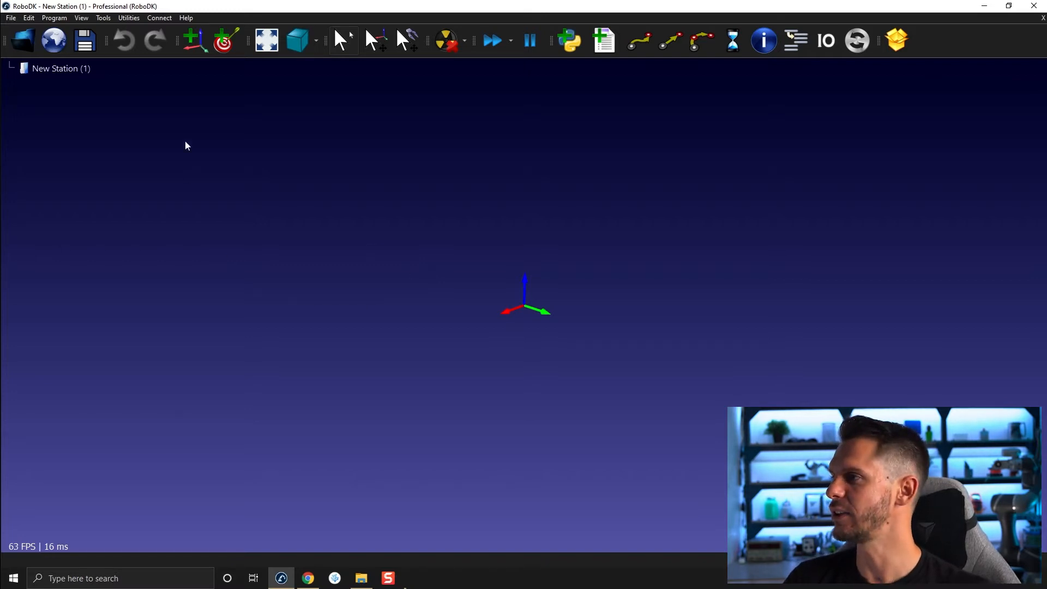
- Bring the 06A - Linear rail - Pillar folder window back to the front
click(103, 18)
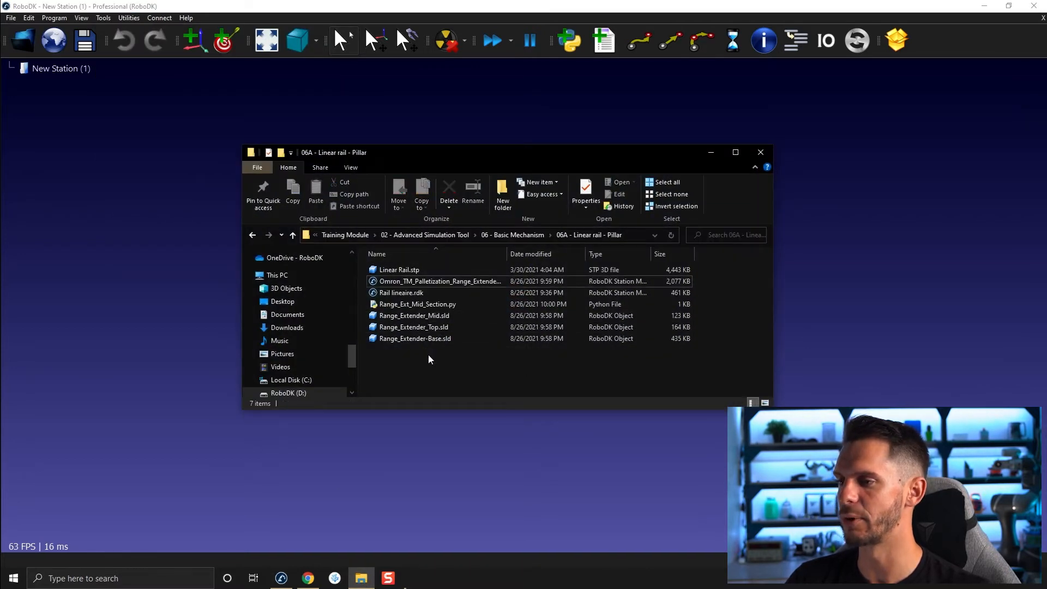
- Select the Range_Extender base, mid and top part files in File Explorer
click(414, 339)
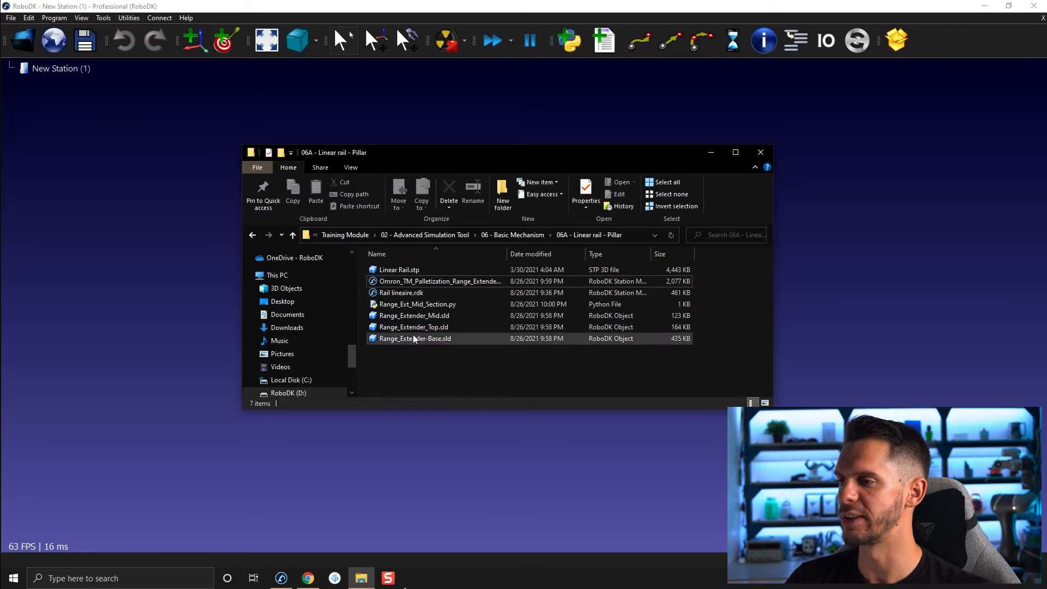
mouse_move(413, 338)
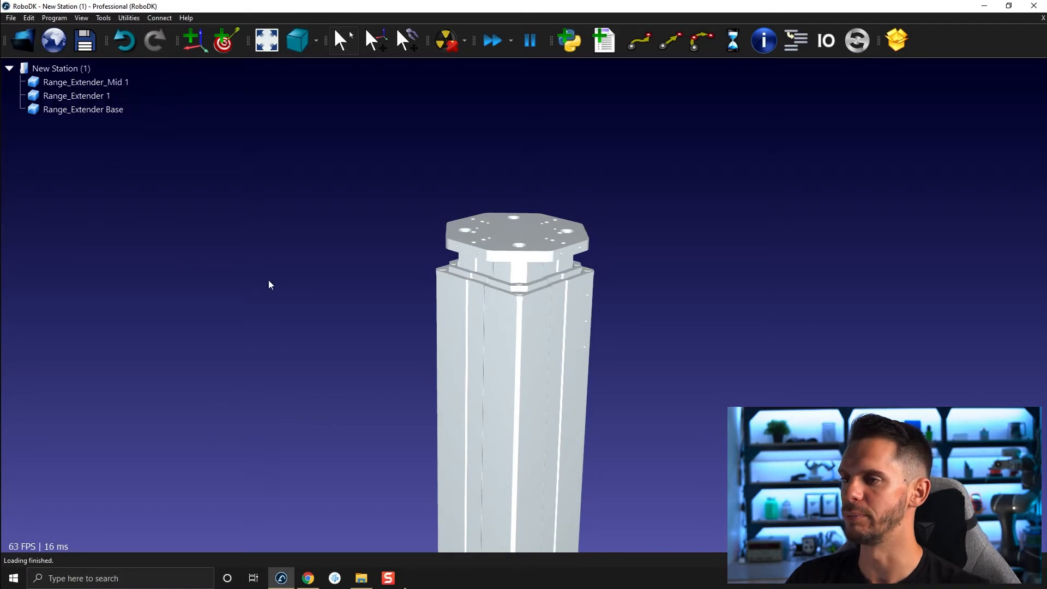
mouse_move(258, 288)
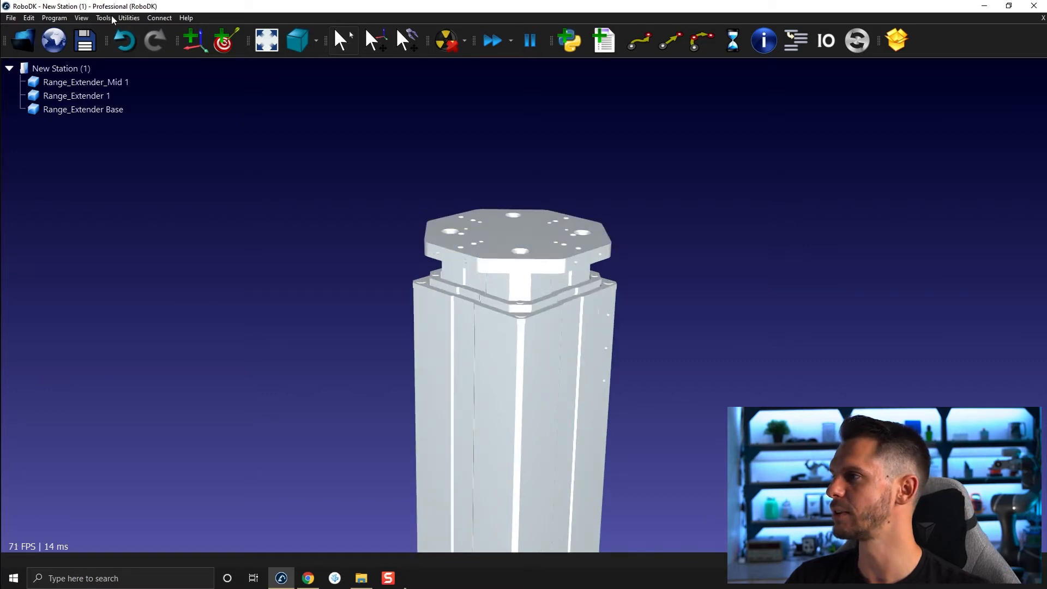
- Launch the Measure tool from the Utilities and Tools menus
click(128, 18)
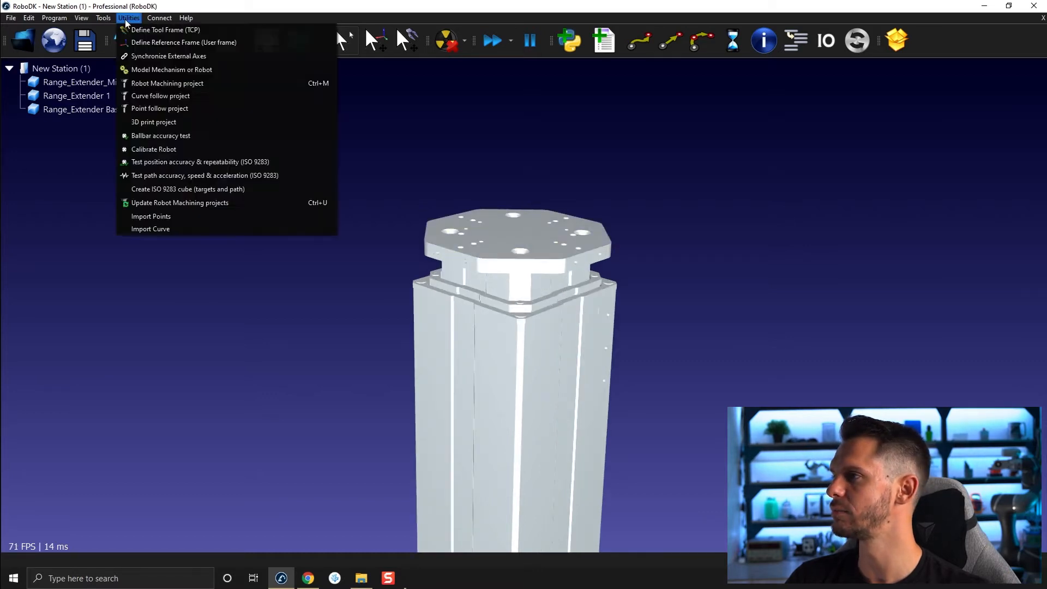
click(104, 18)
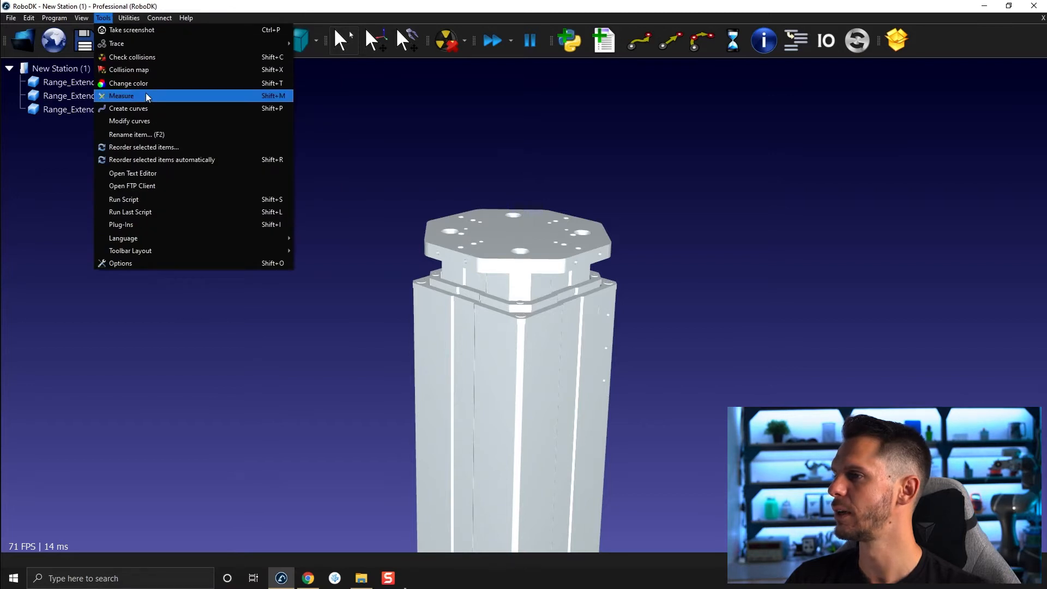
click(121, 95)
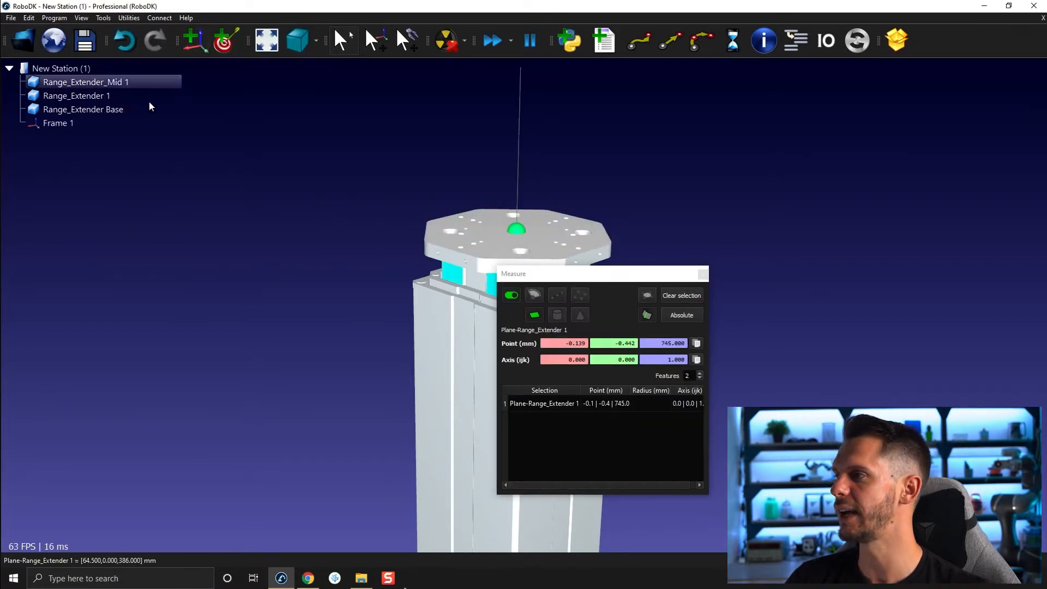
- Rename the new reference frame to 'Frame Base' and open the Utilities menu
click(58, 123)
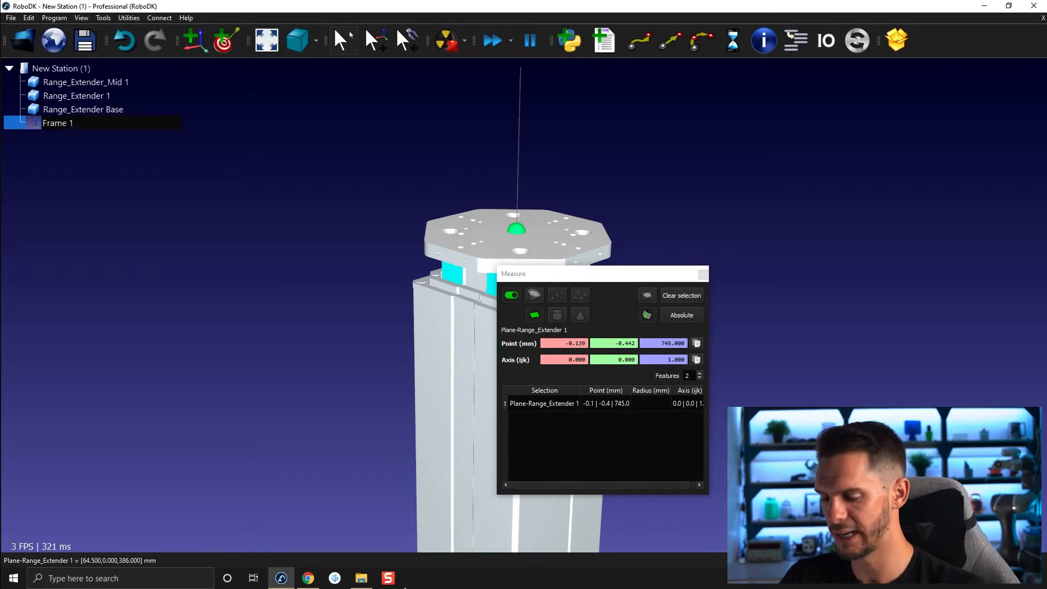
text(Base)
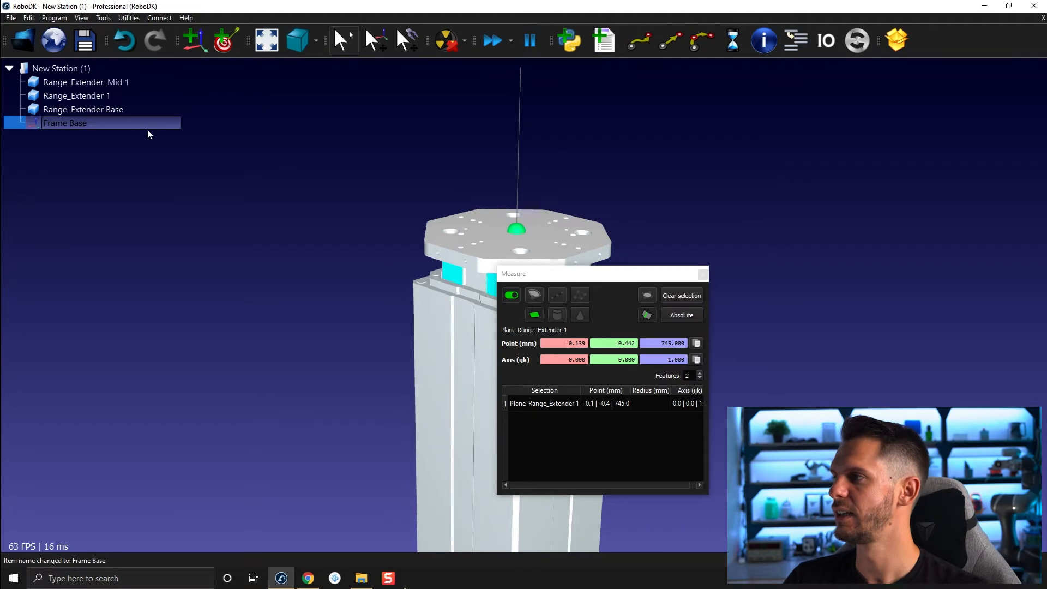
double_click(65, 122)
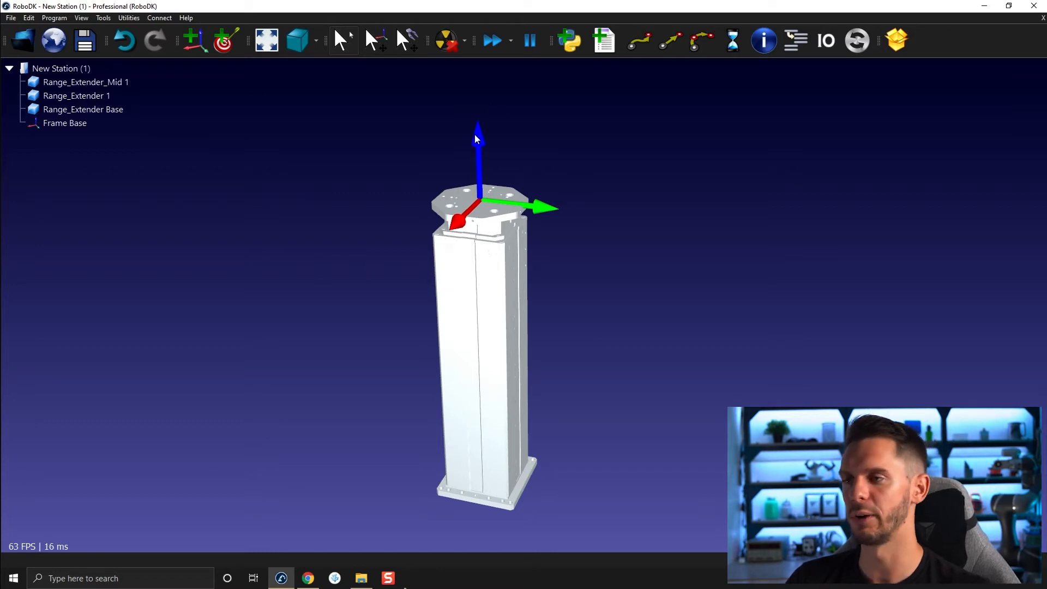
mouse_move(646, 159)
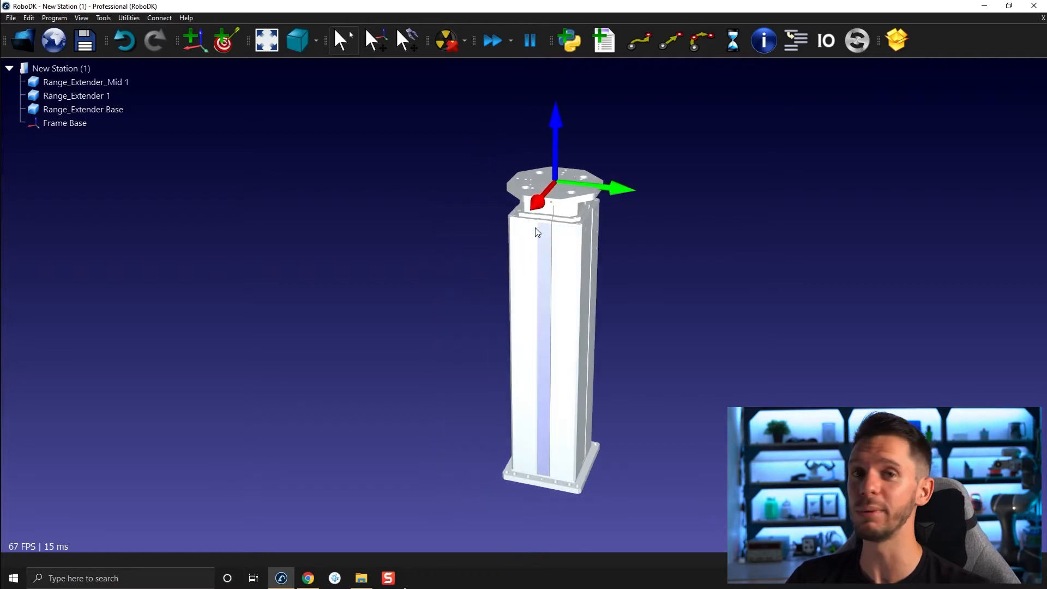
click(129, 18)
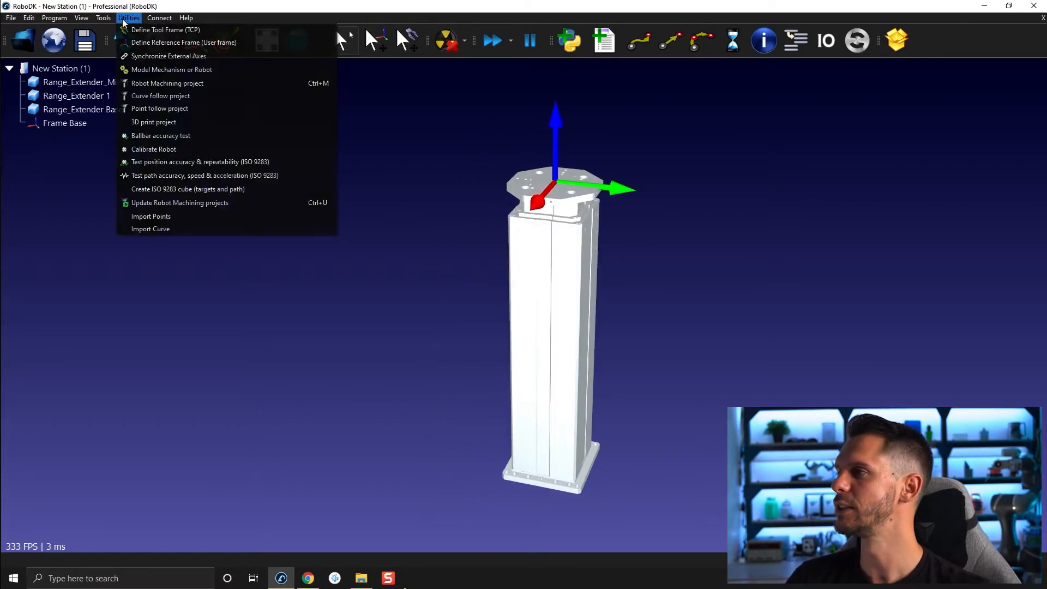
- Model mechanism Range_Extender moving Range_Extender 1, with limits 0 to 2000
click(170, 69)
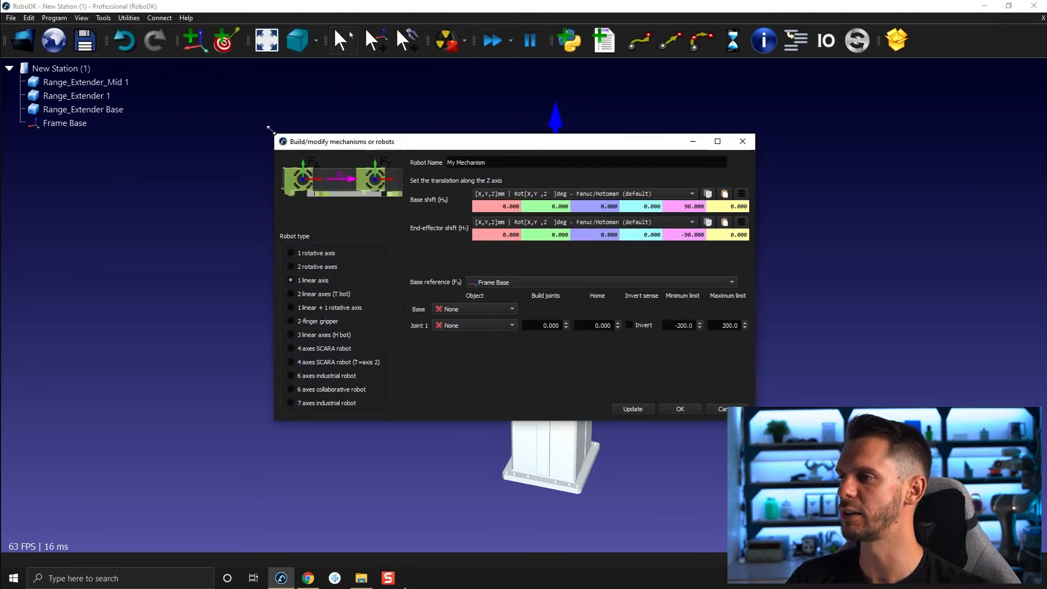
drag(342, 140, 474, 107)
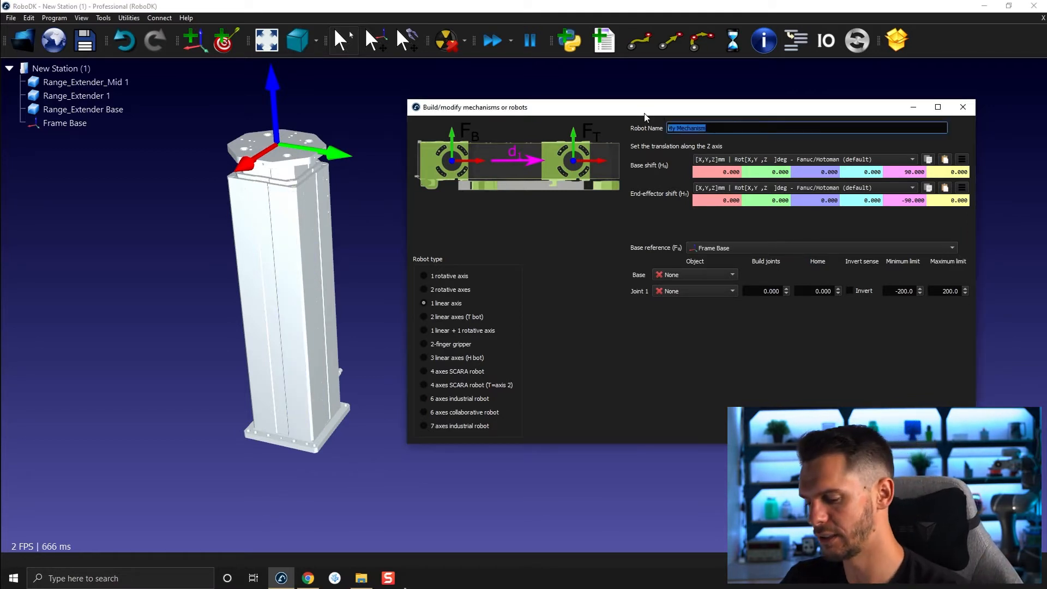
text(Range_Extender)
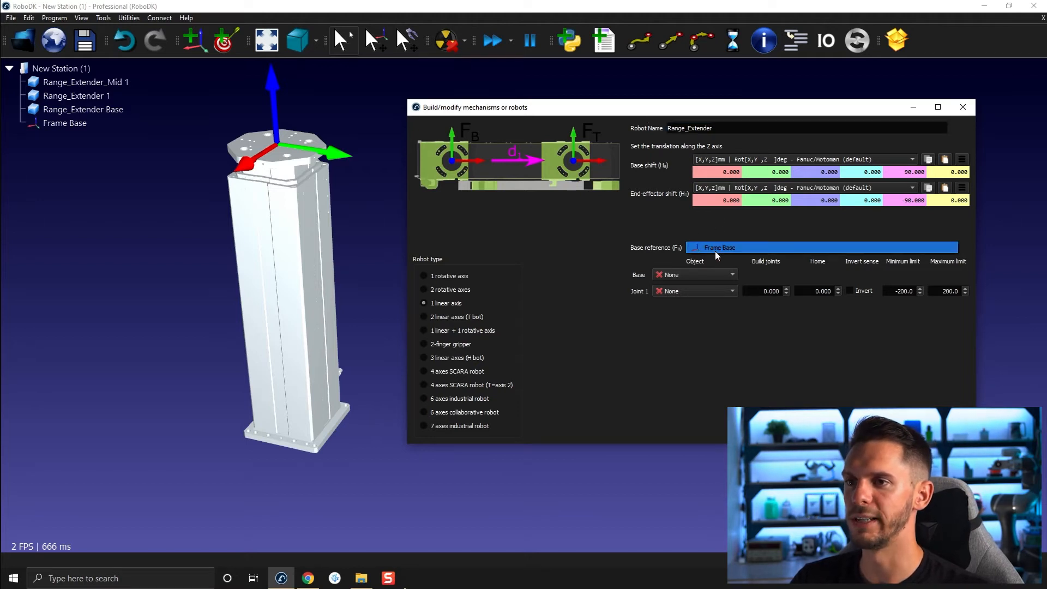
click(821, 247)
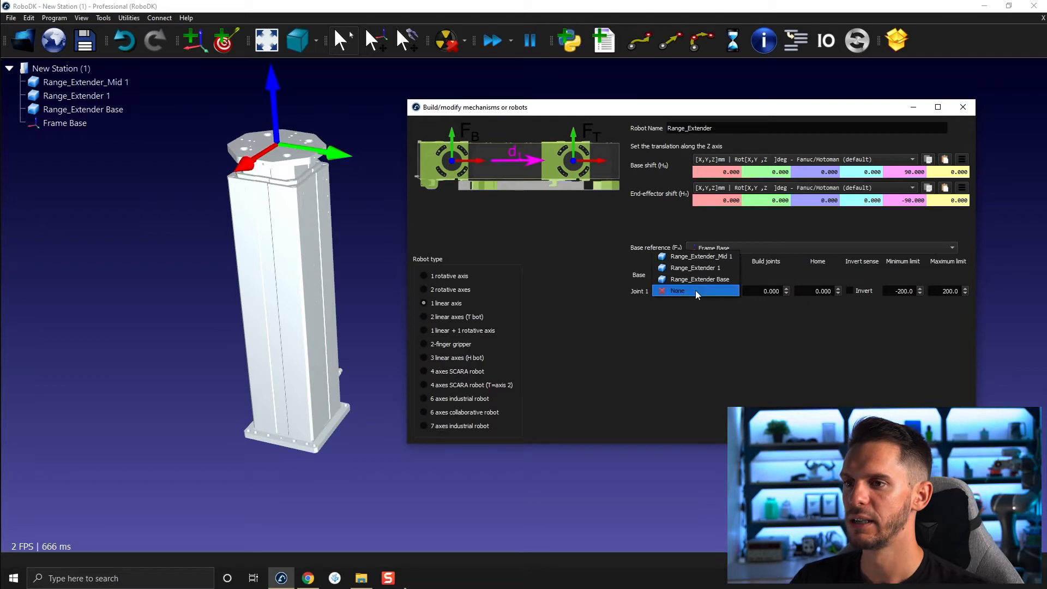
mouse_move(695, 267)
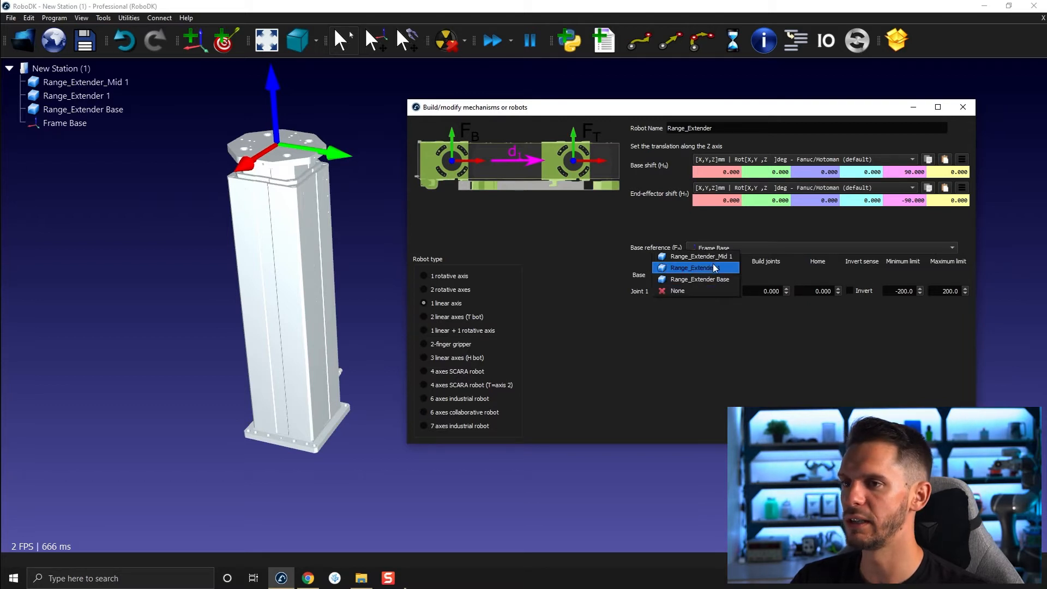
click(695, 268)
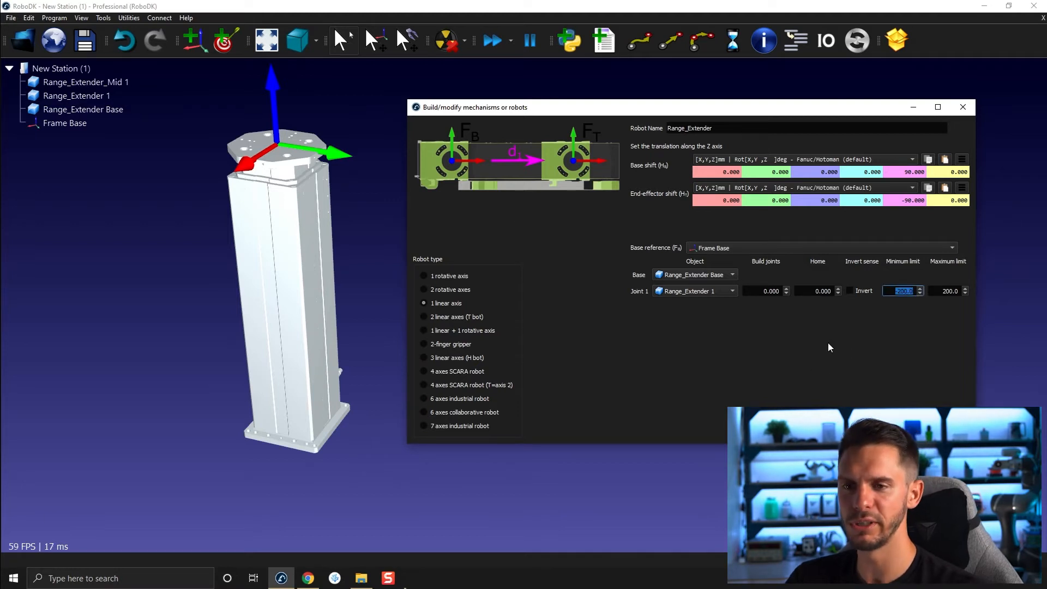
text(0)
click(950, 290)
text(2000)
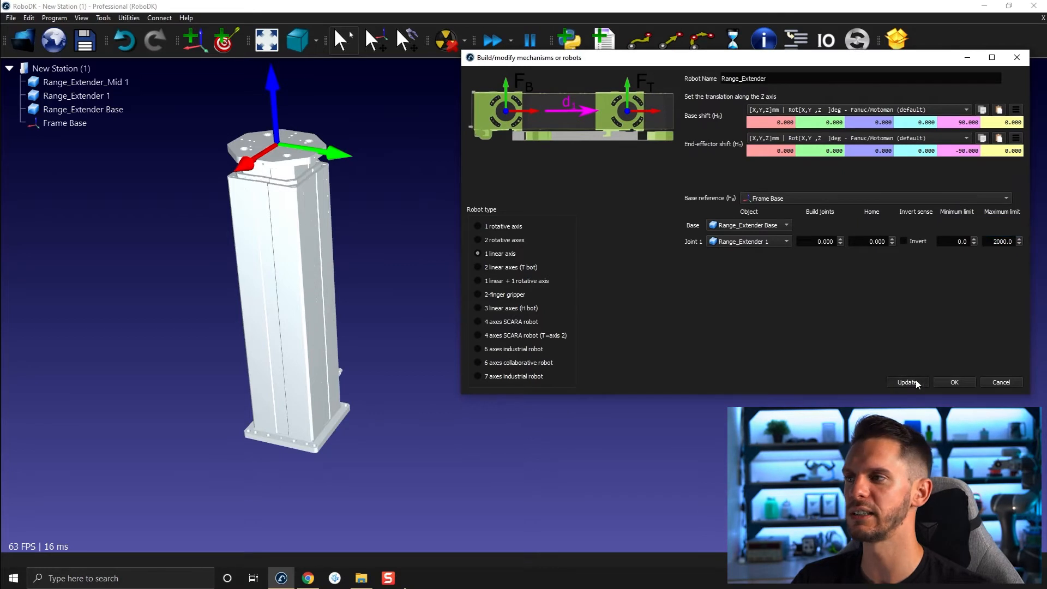
- Update Range_Extender with zero base and tool rotations and a 1000 mm maximum limit
click(907, 382)
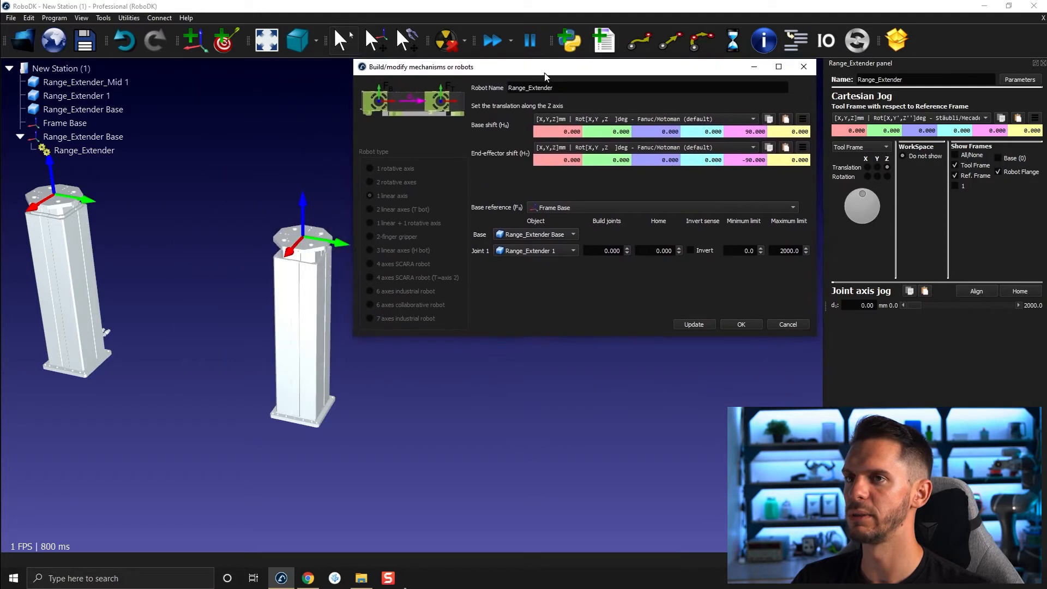
click(84, 109)
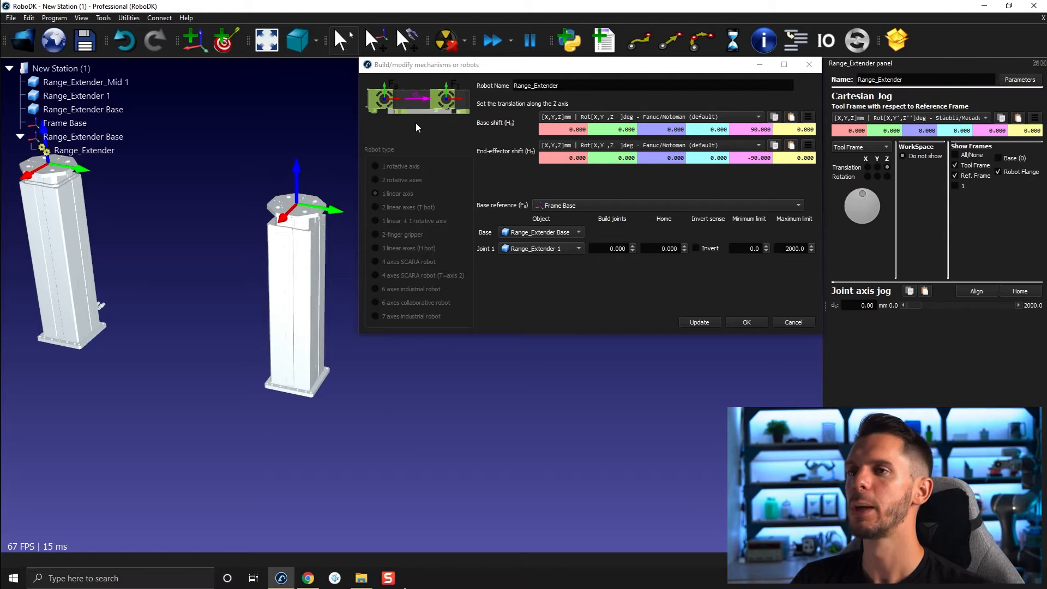
mouse_move(680, 232)
text(0.000)
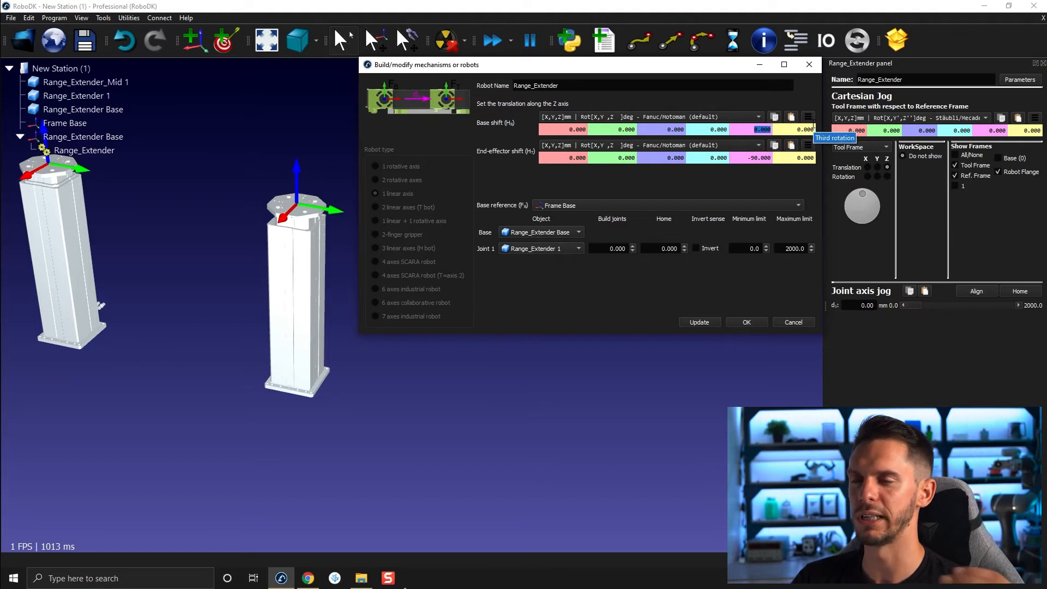
mouse_move(729, 142)
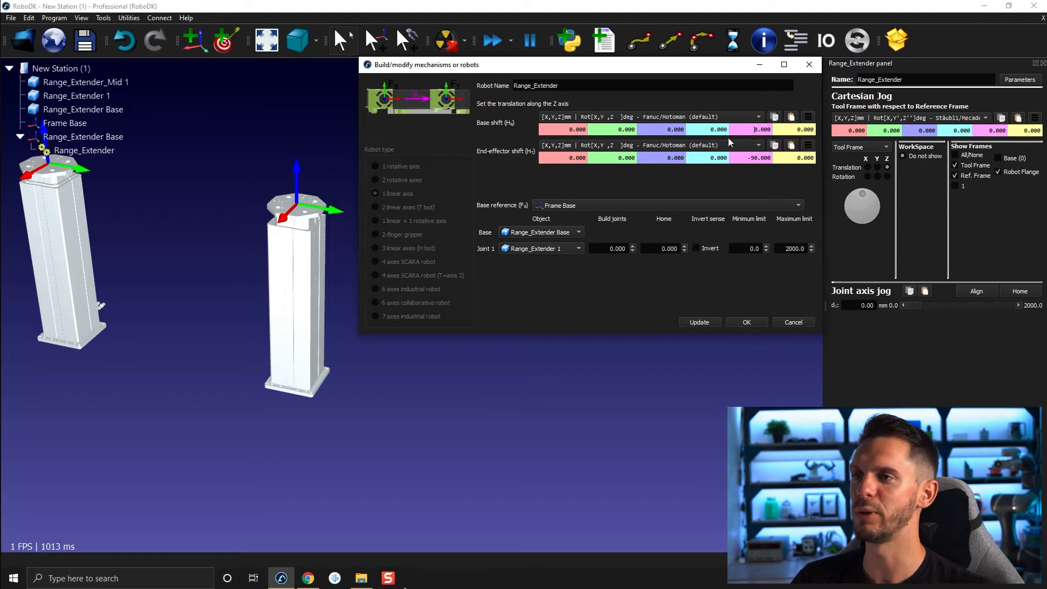
mouse_move(778, 142)
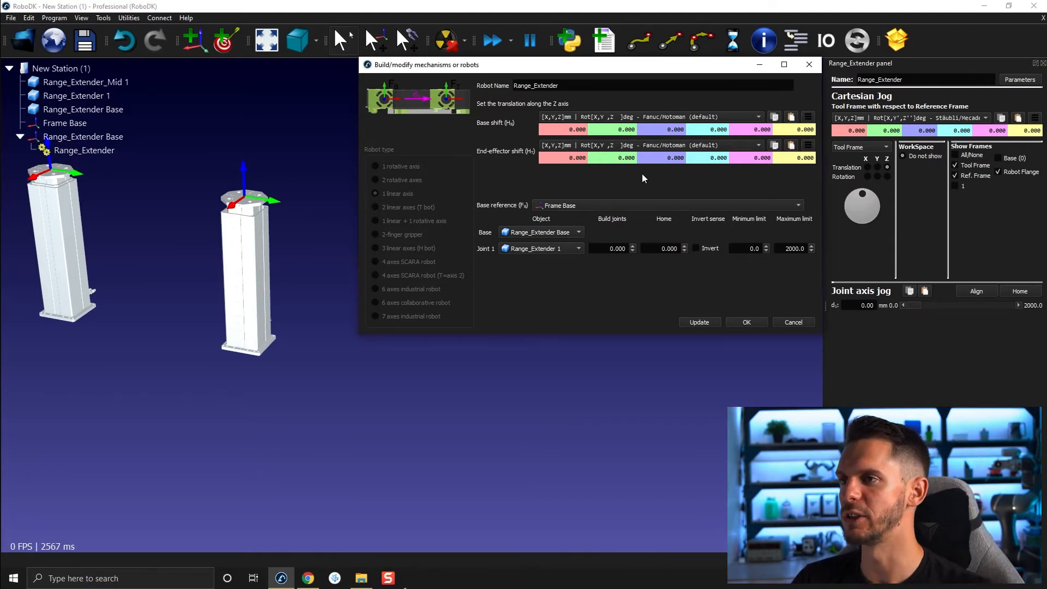
mouse_move(508, 130)
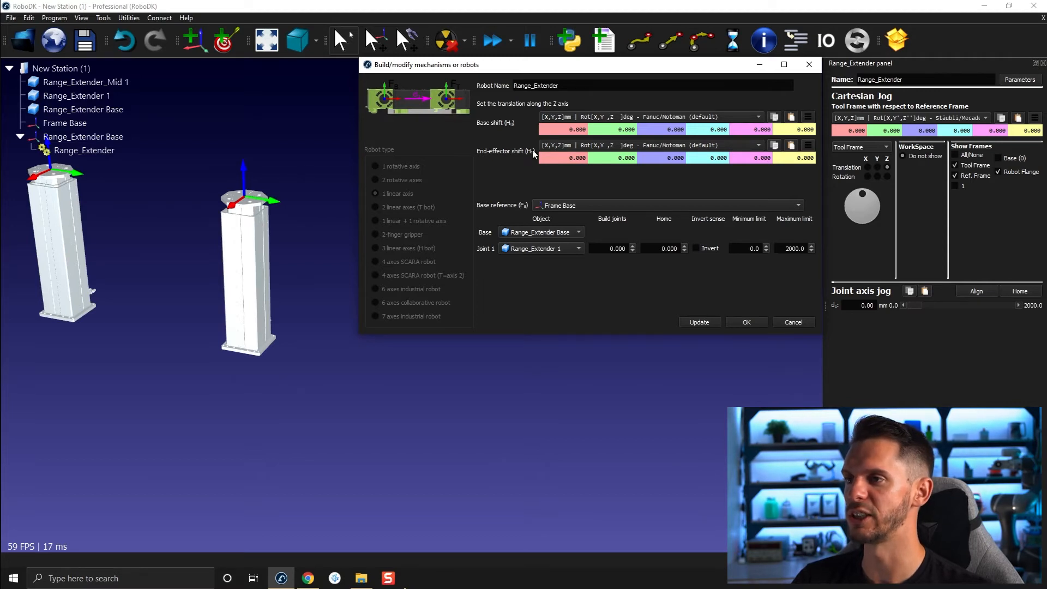
mouse_move(168, 230)
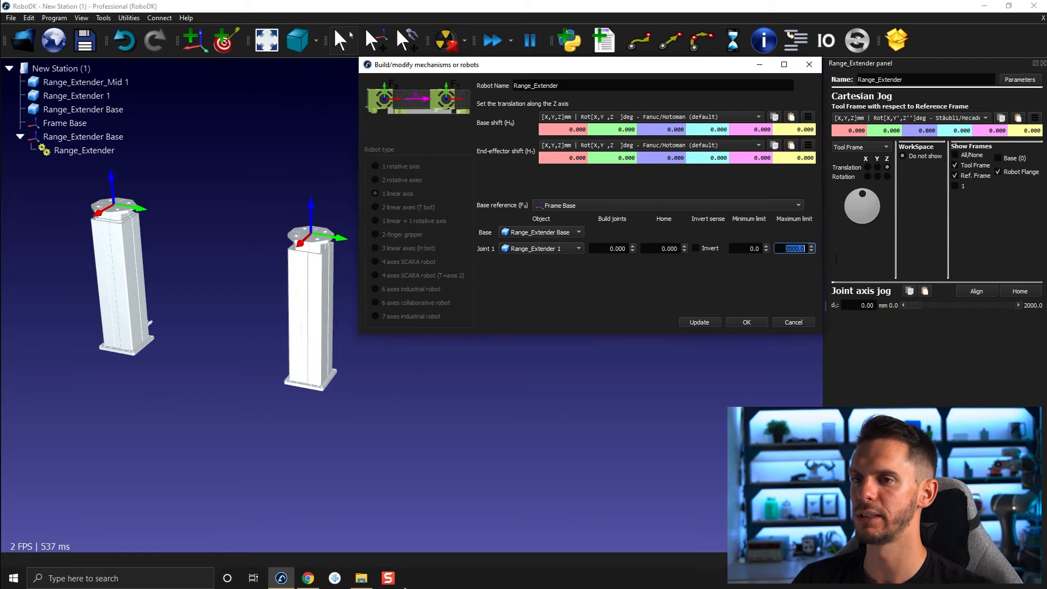
text(100)
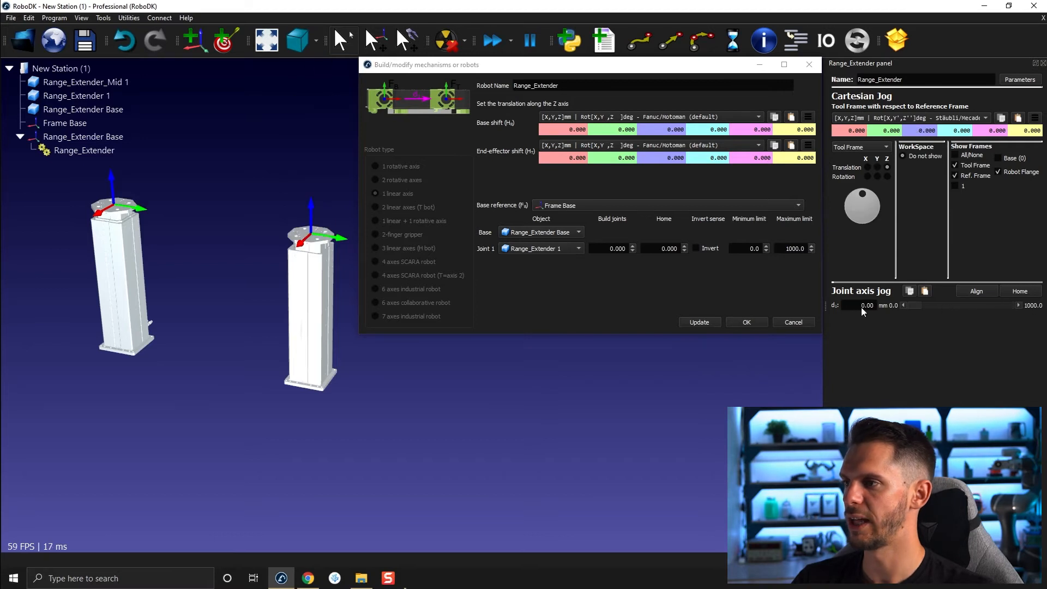
mouse_move(138, 328)
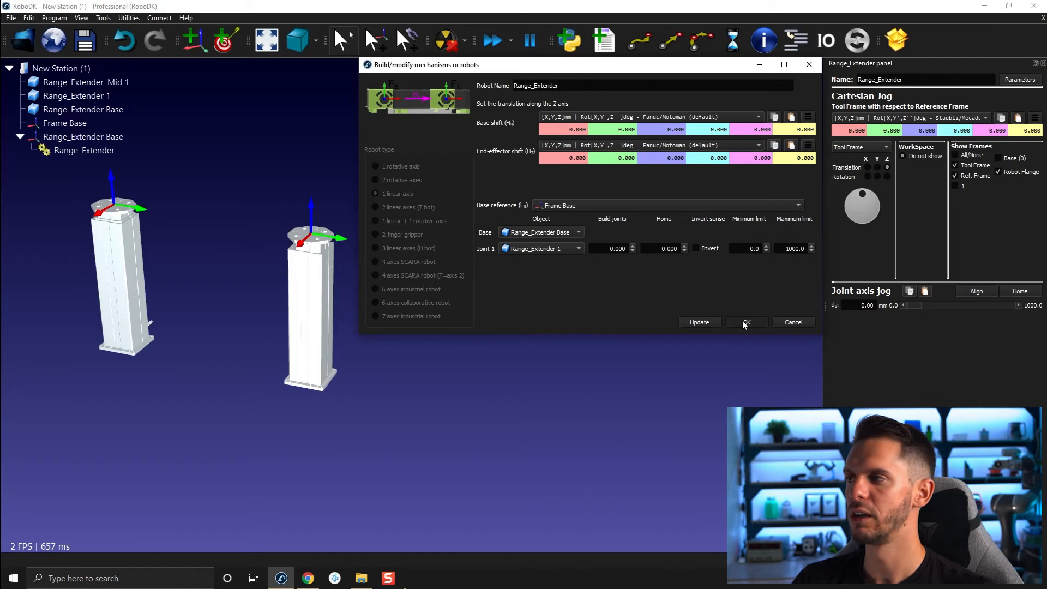
click(746, 322)
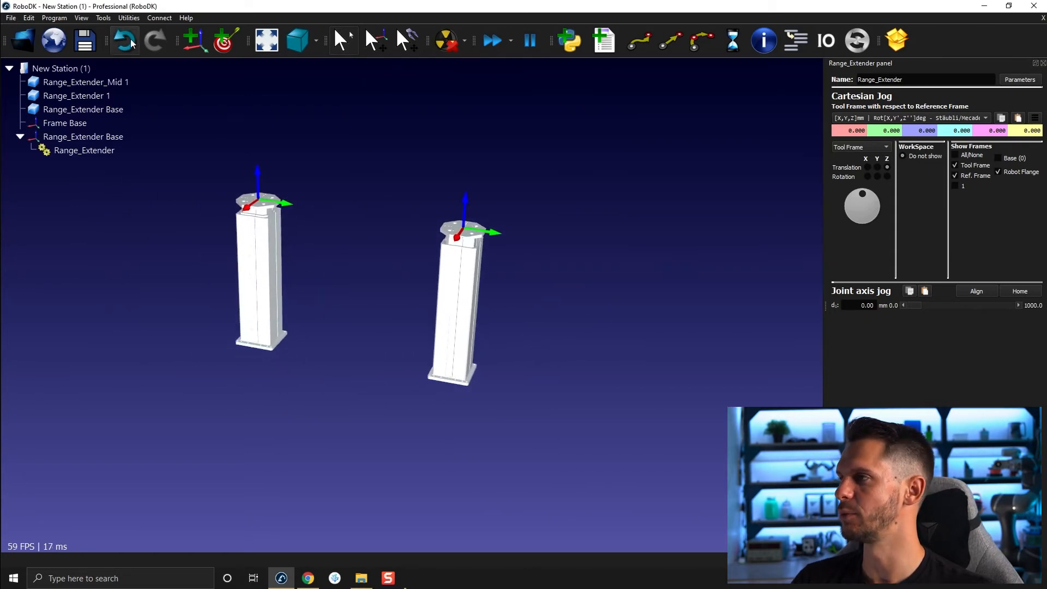
click(129, 18)
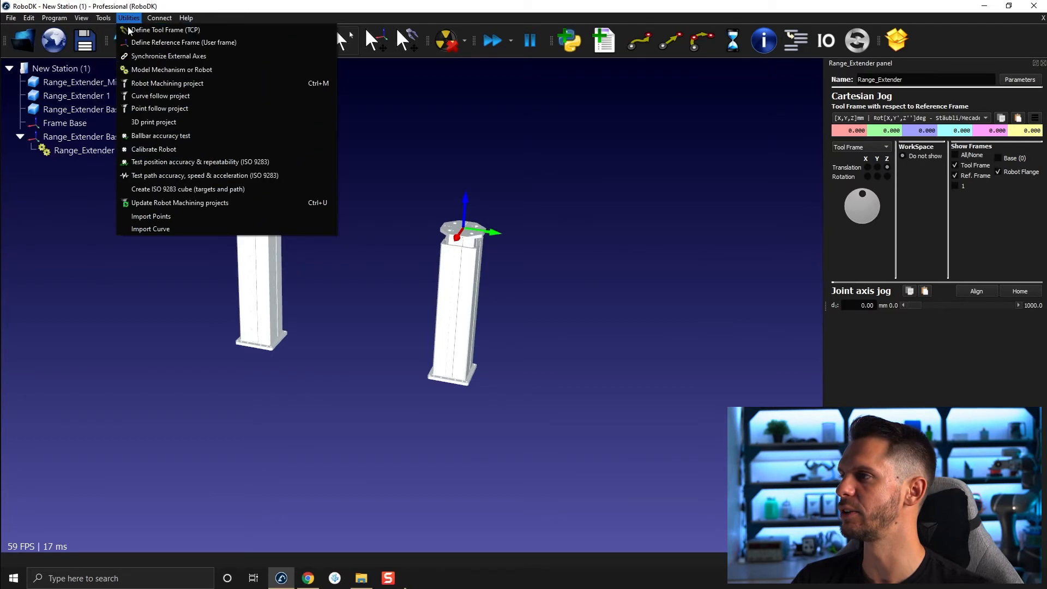
- Build the Range_Extender_Mid linear mechanism with 0–600 mm limits and choose its reference frame
click(171, 70)
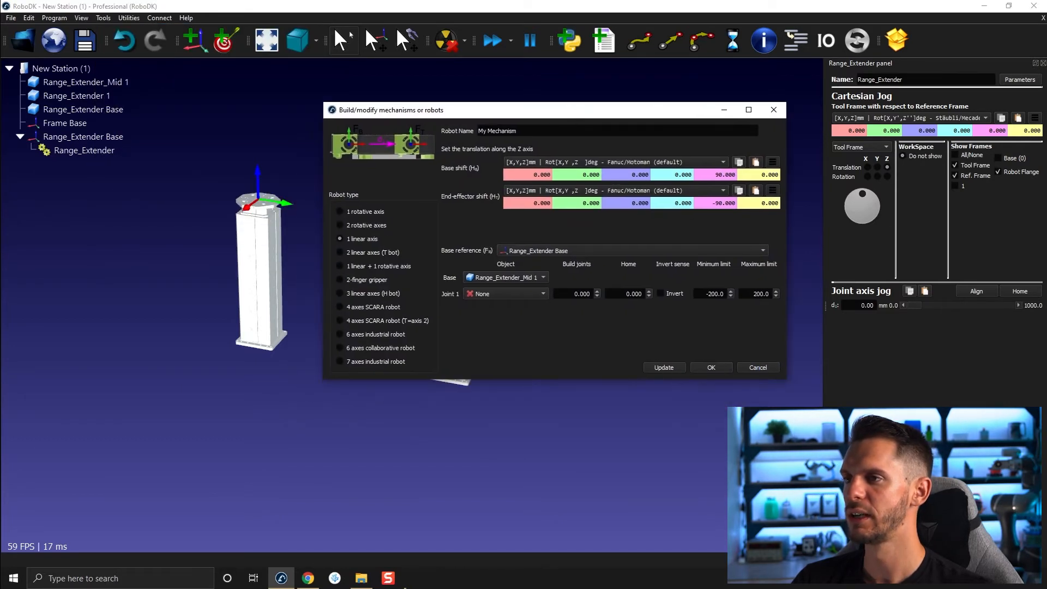
text(Range_Extender_Mid)
text(600)
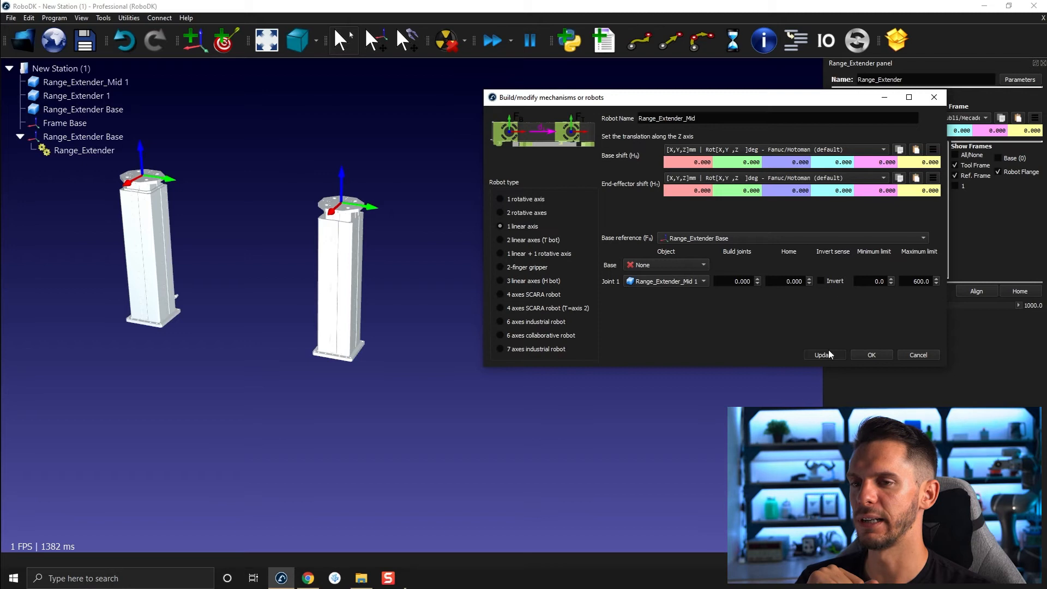
click(824, 355)
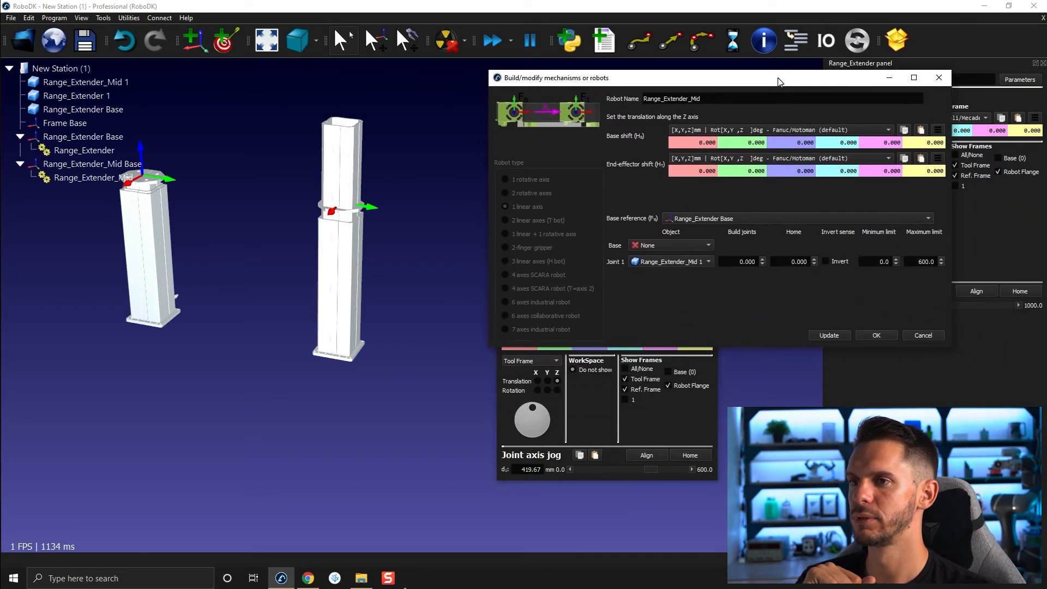
click(795, 218)
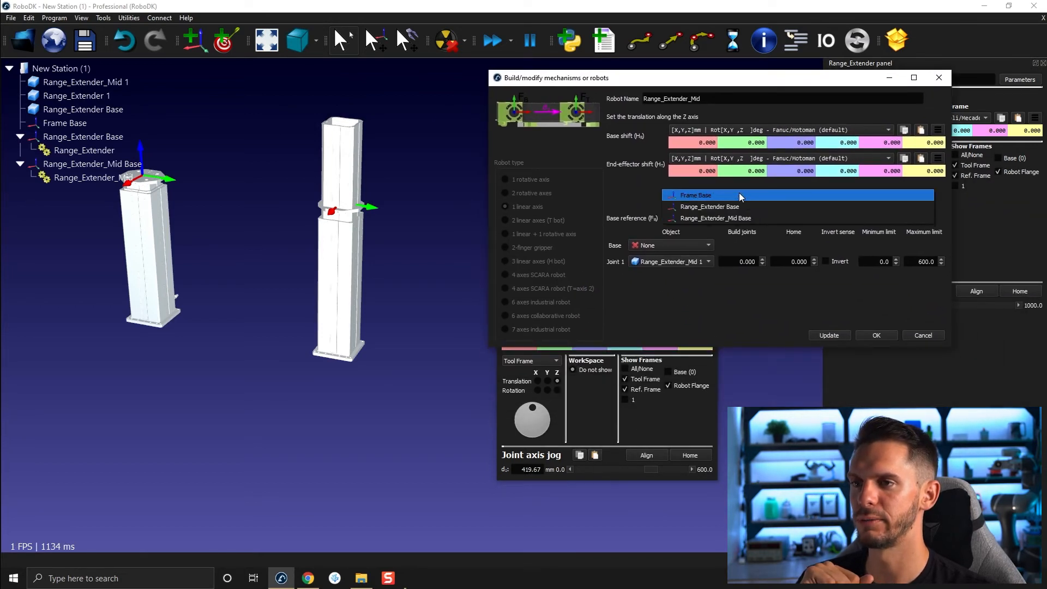
click(696, 196)
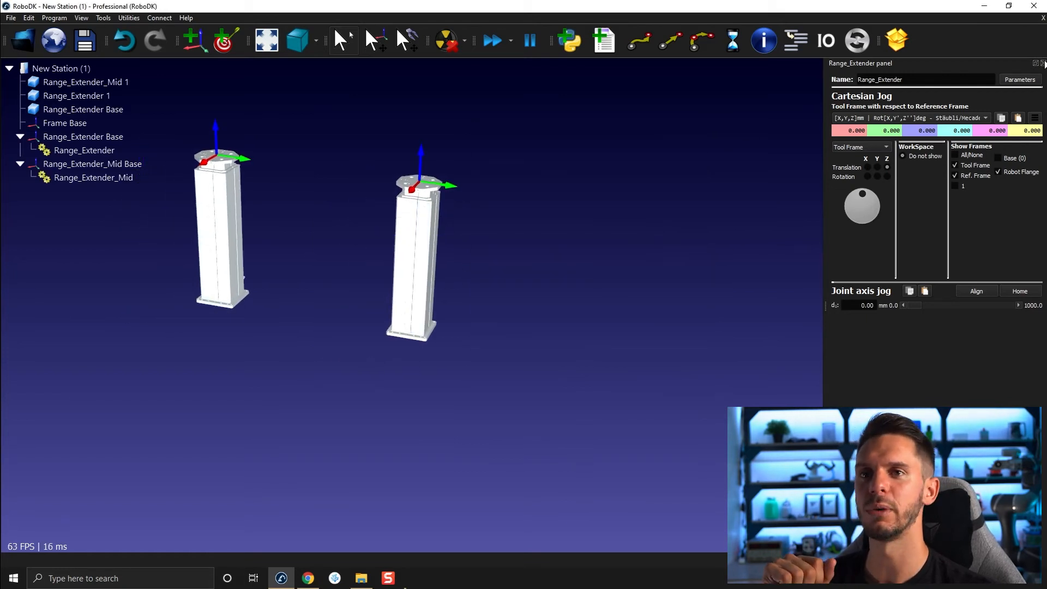
- Open Range_Ext_Mid_Section.py in VSCodium, review its joint-copy loop, and choose a Python interpreter
click(65, 122)
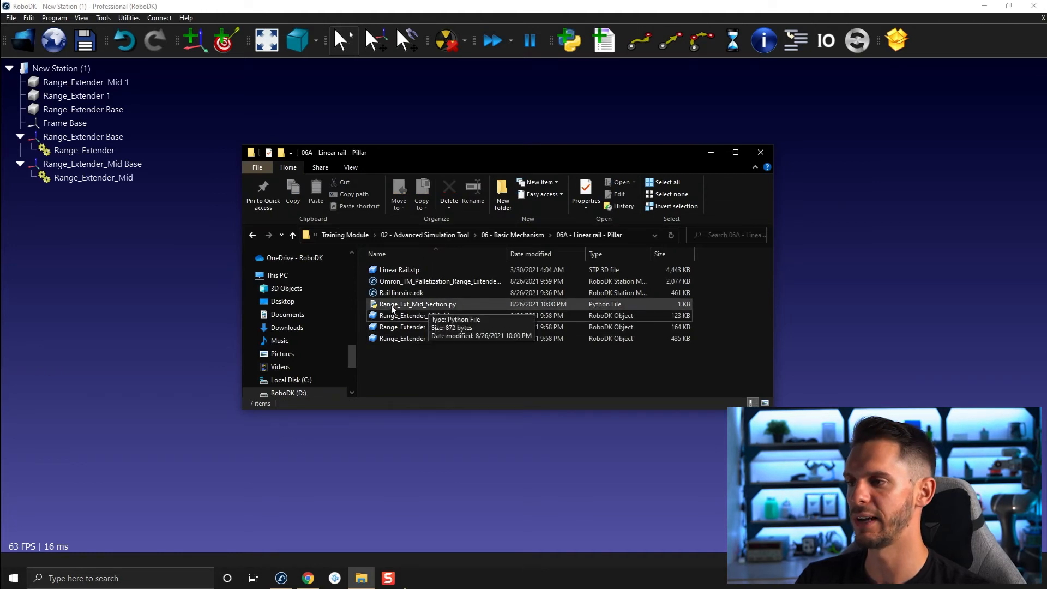
drag(418, 304, 115, 223)
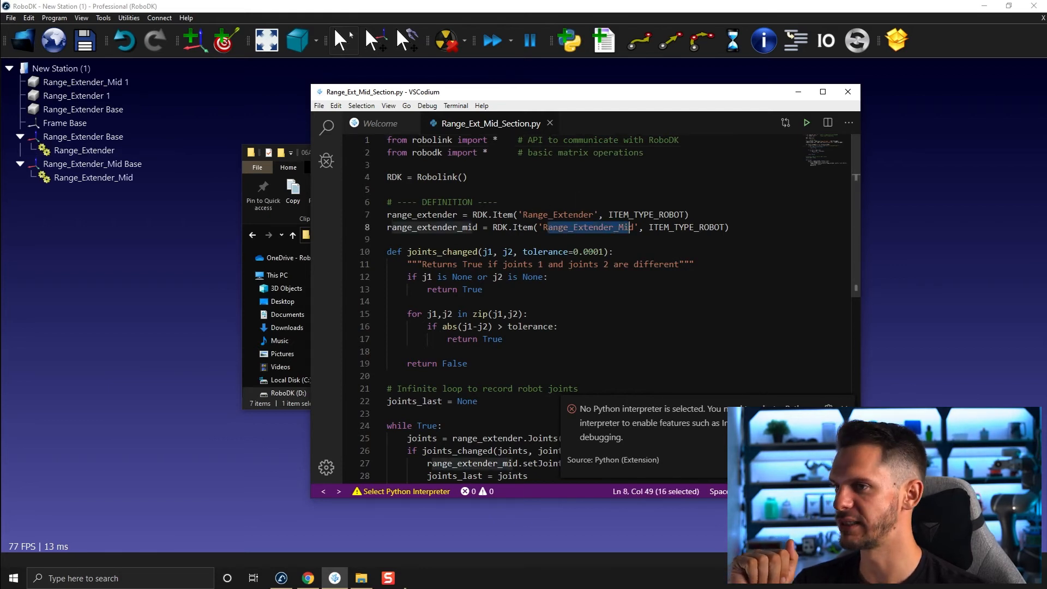
scroll(down, 3)
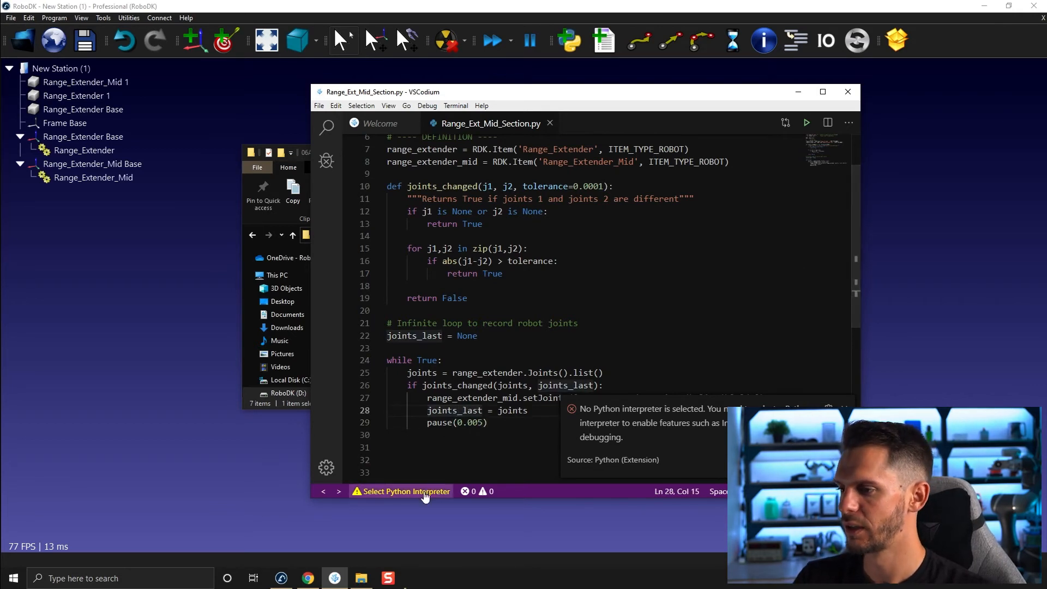
click(401, 491)
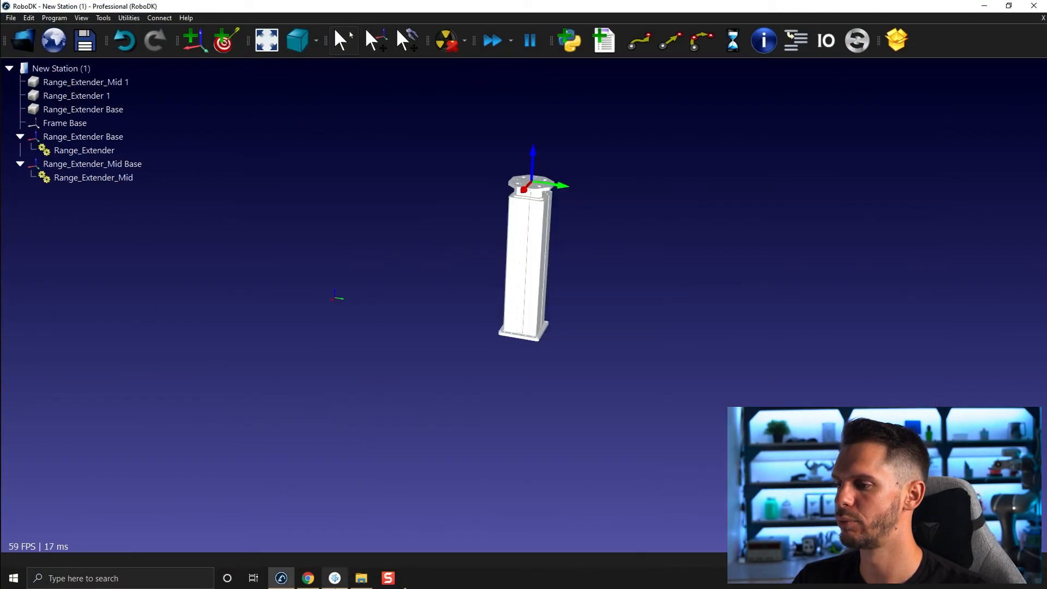
- Run Range_Ext_Mid_Section.py and compare Range_Extender's travel with Range_Extender_Mid's panel values
click(335, 578)
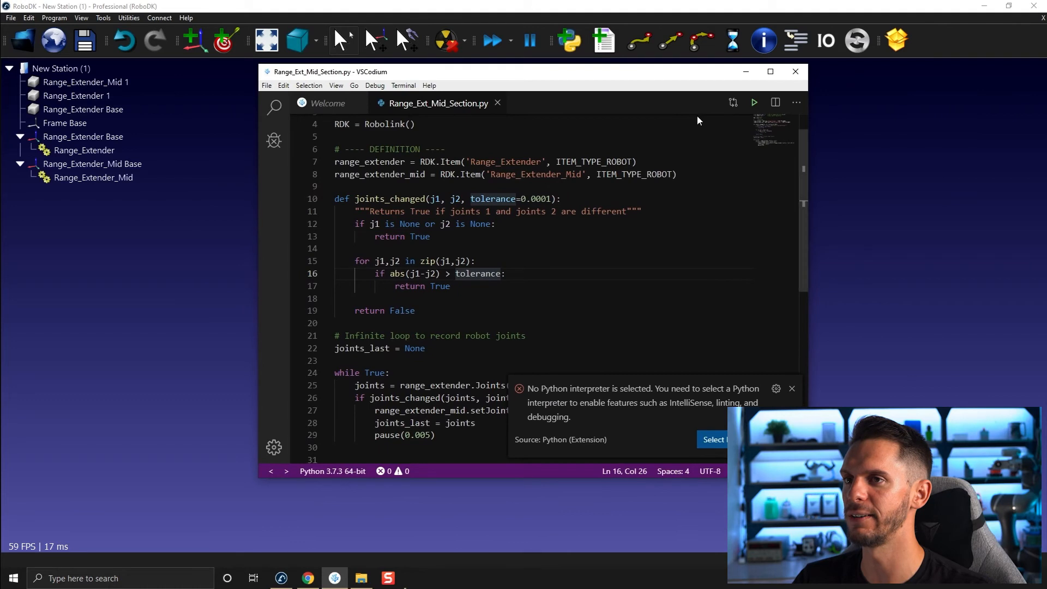
mouse_move(753, 102)
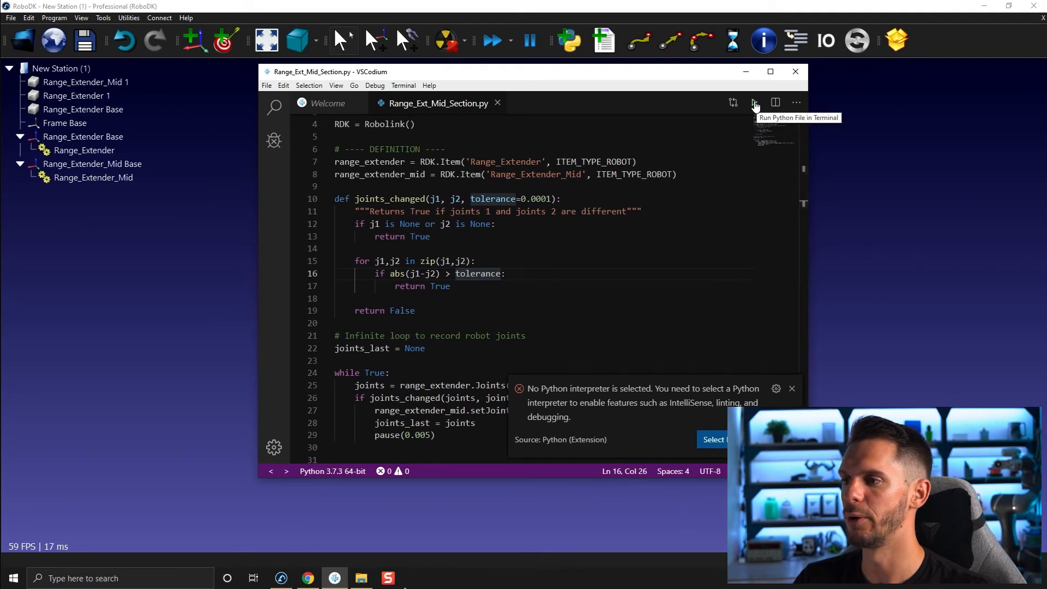
click(754, 103)
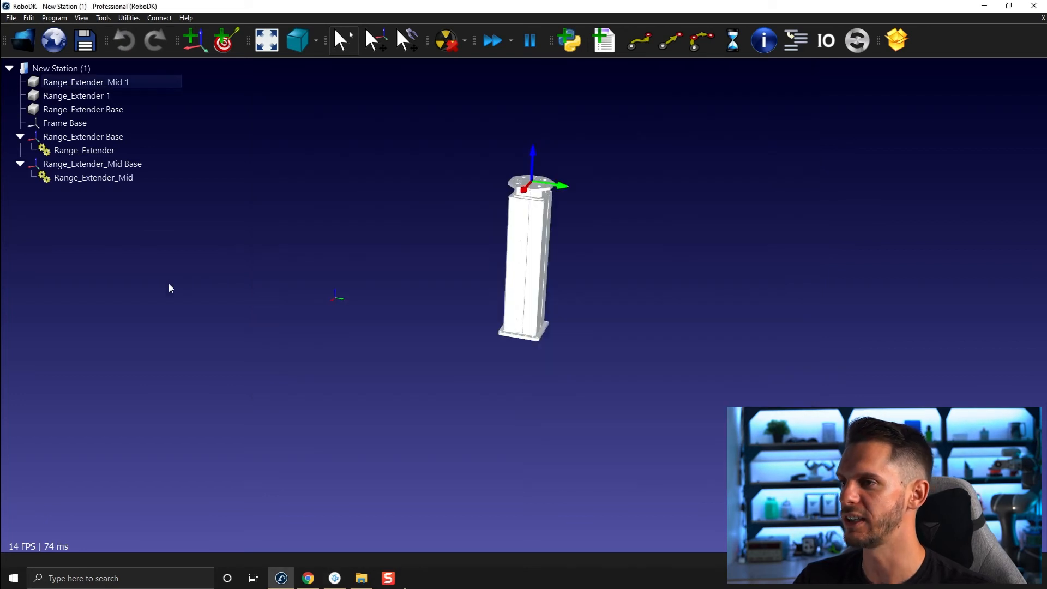
double_click(84, 151)
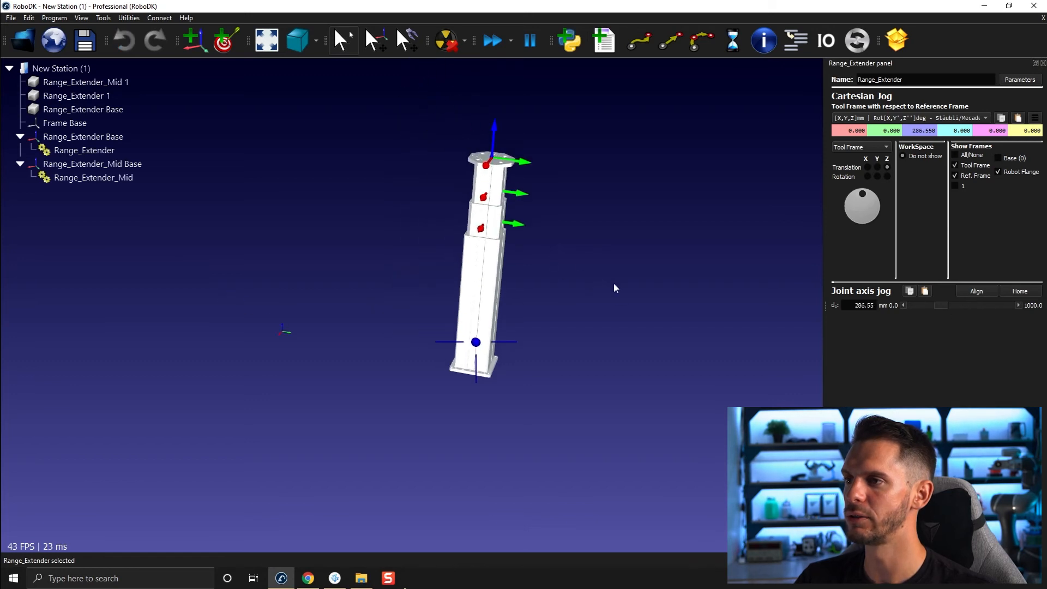
click(92, 164)
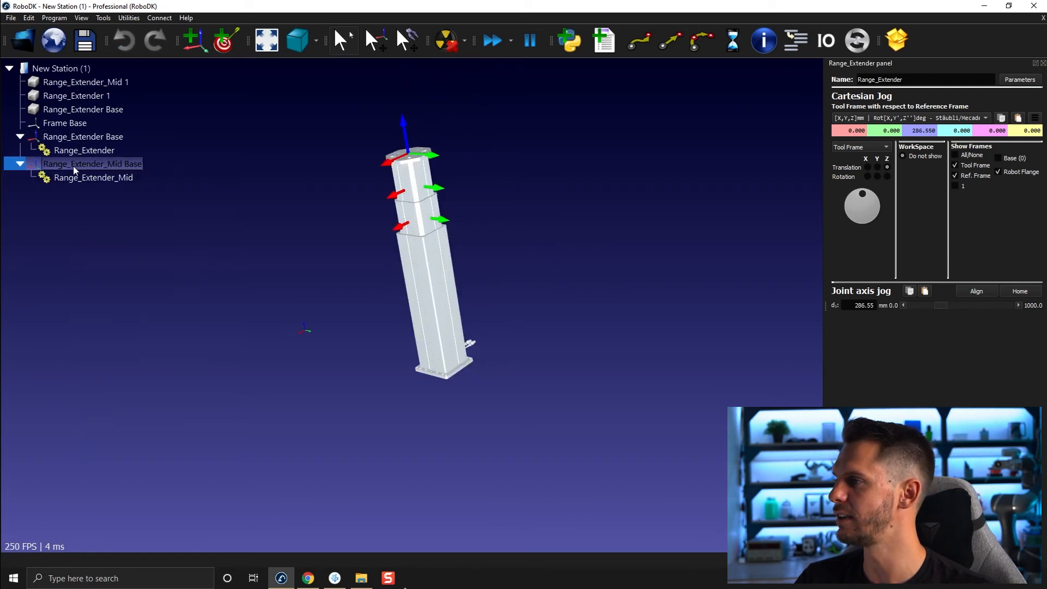
click(92, 176)
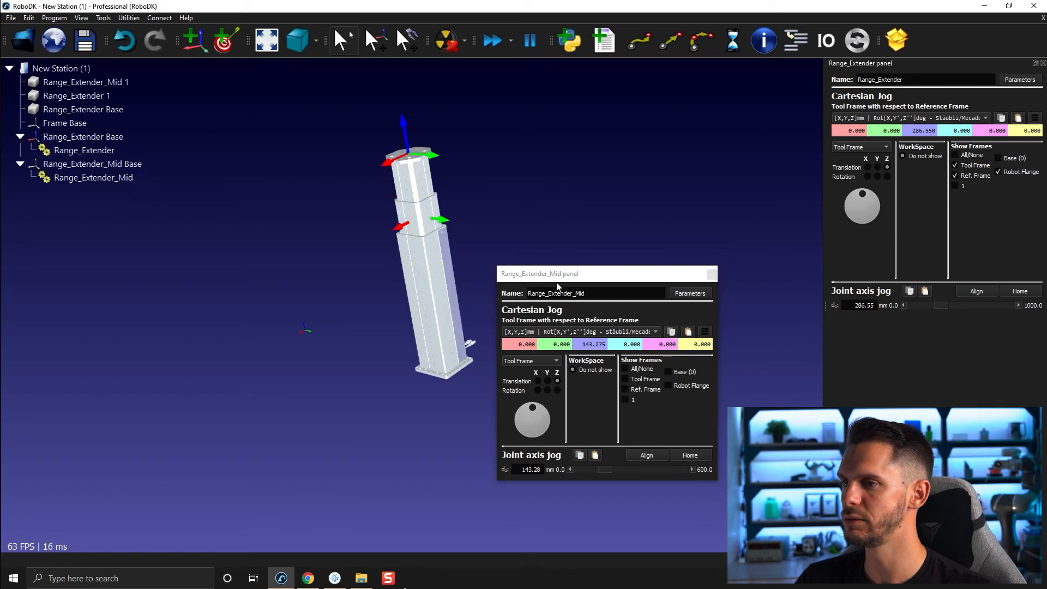
click(710, 273)
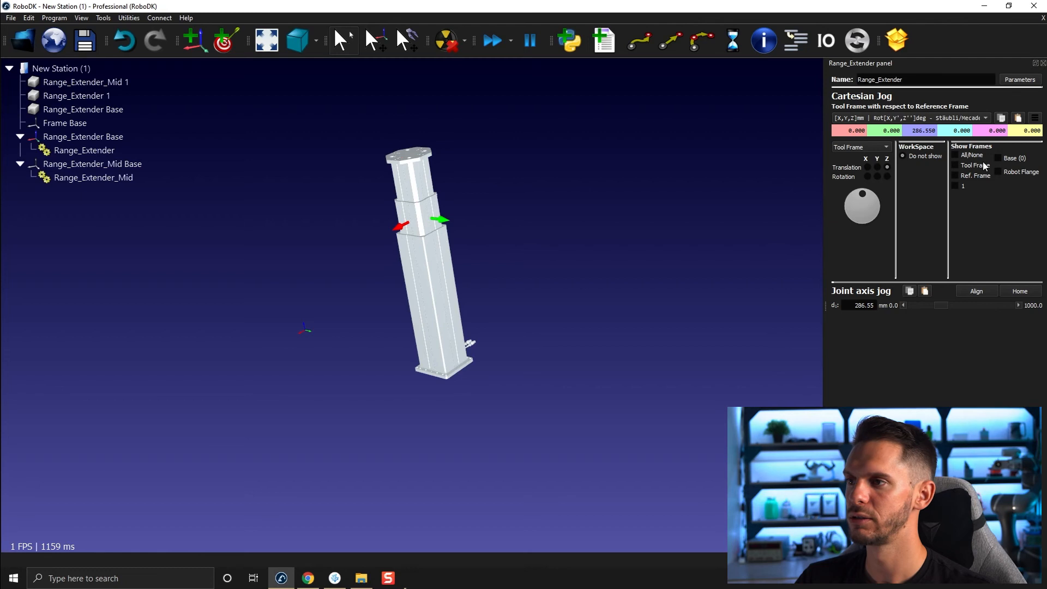
right_click(83, 137)
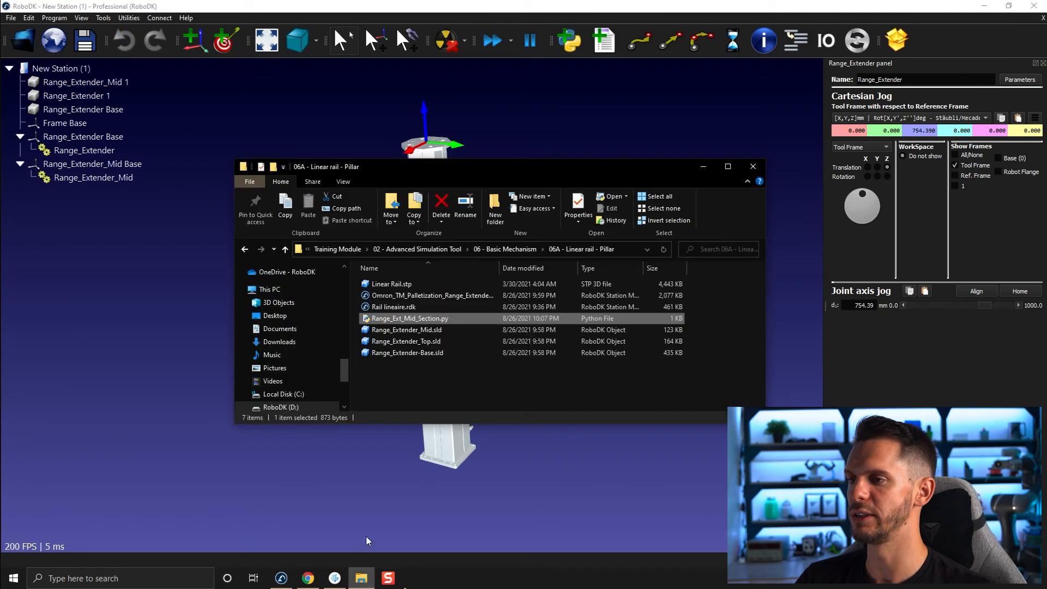
- Load Range_Ext_Mid_Section.py into the RoboDK station tree, extending the pillar to about 444 mm
double_click(410, 318)
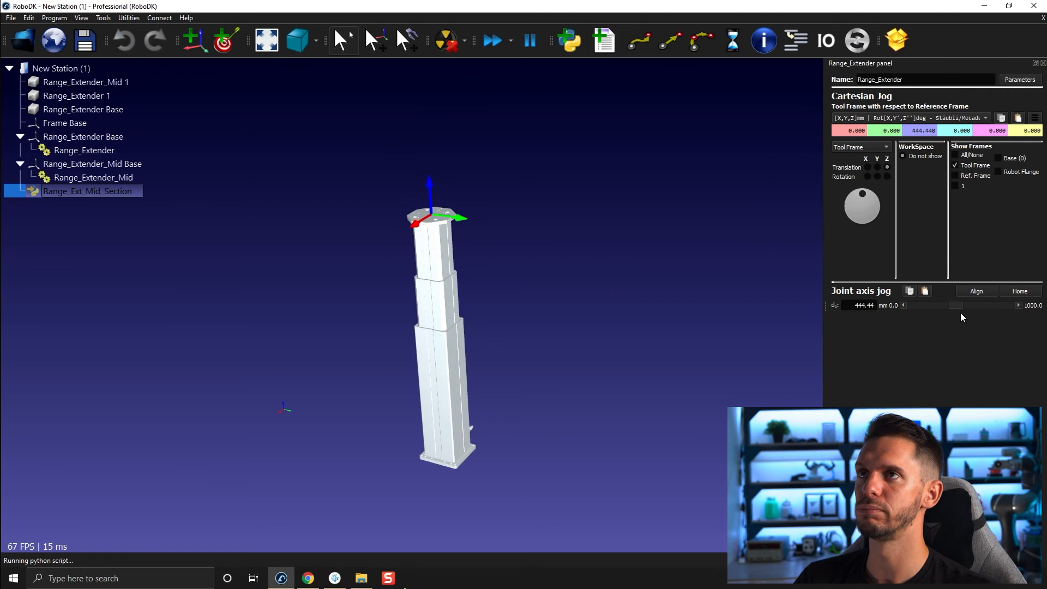
mouse_move(497, 264)
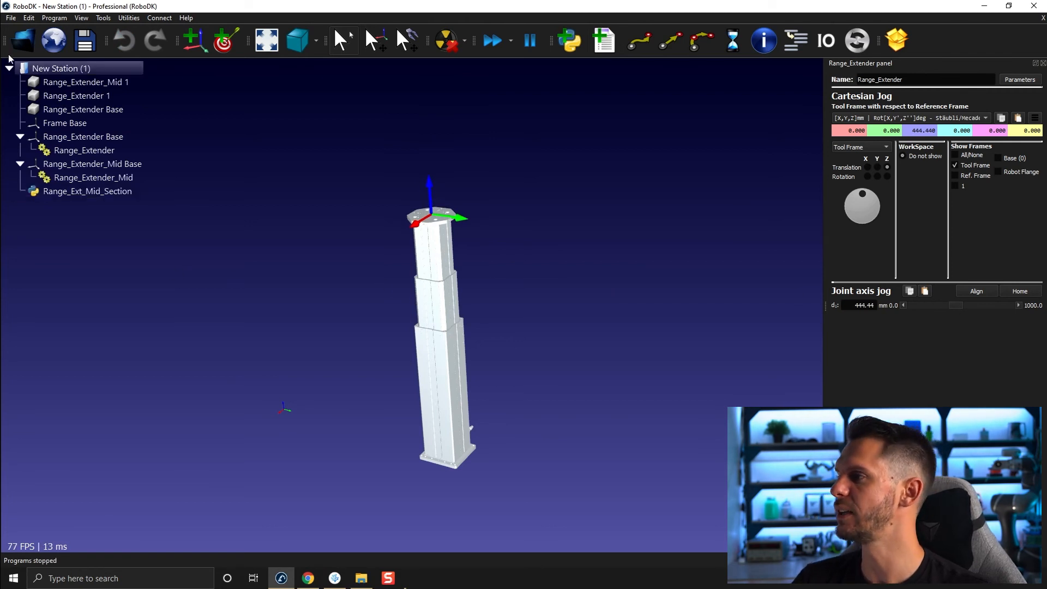
click(10, 18)
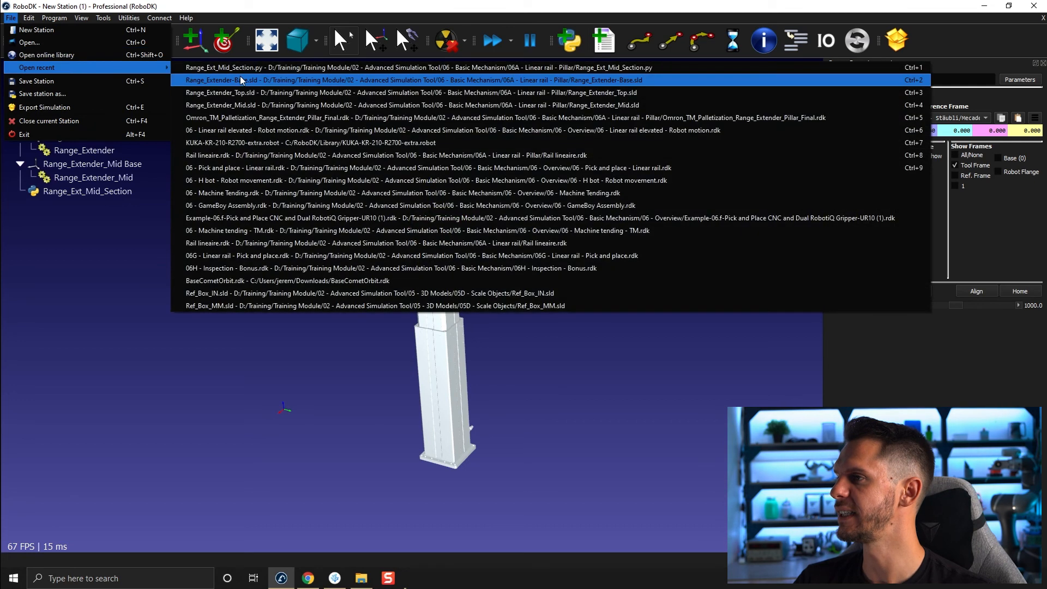
mouse_move(262, 118)
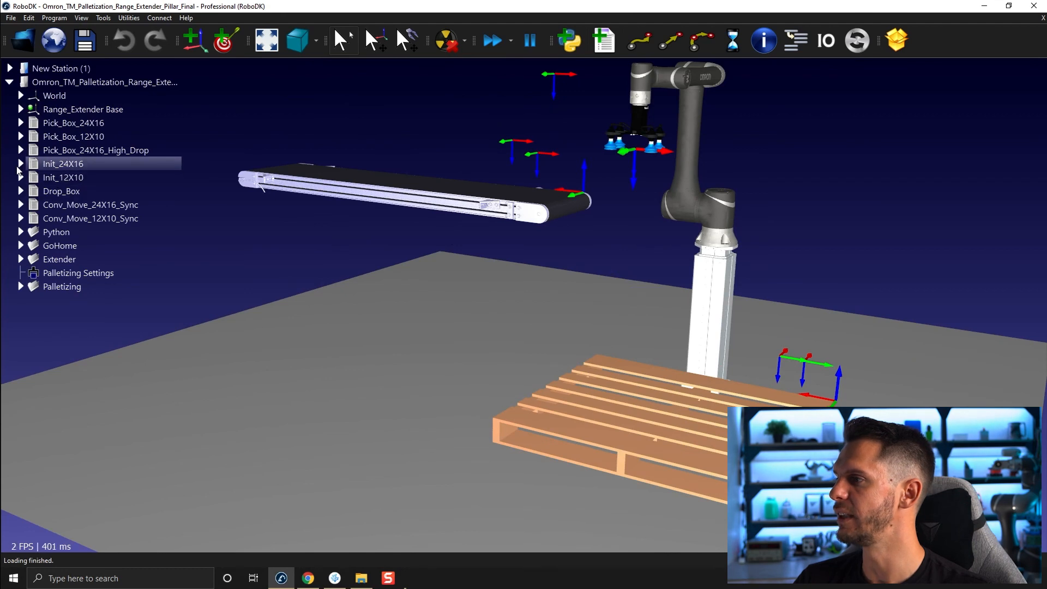
- Expand Init_24X16 in the Omron palletizing station to reveal its Run Range_Ext_Mid_Section call
click(20, 164)
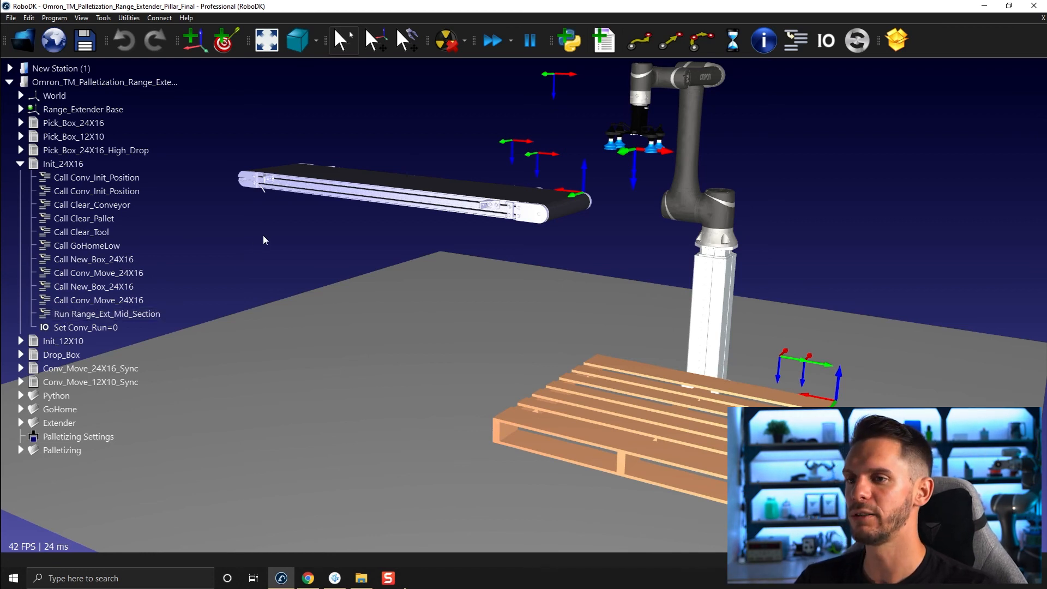
mouse_move(777, 303)
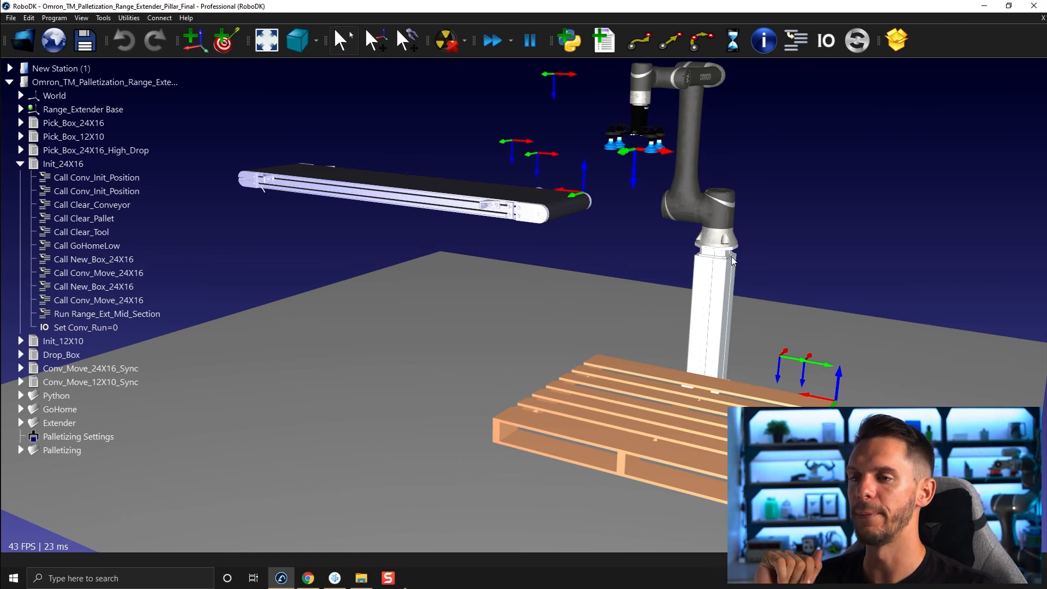
mouse_move(744, 250)
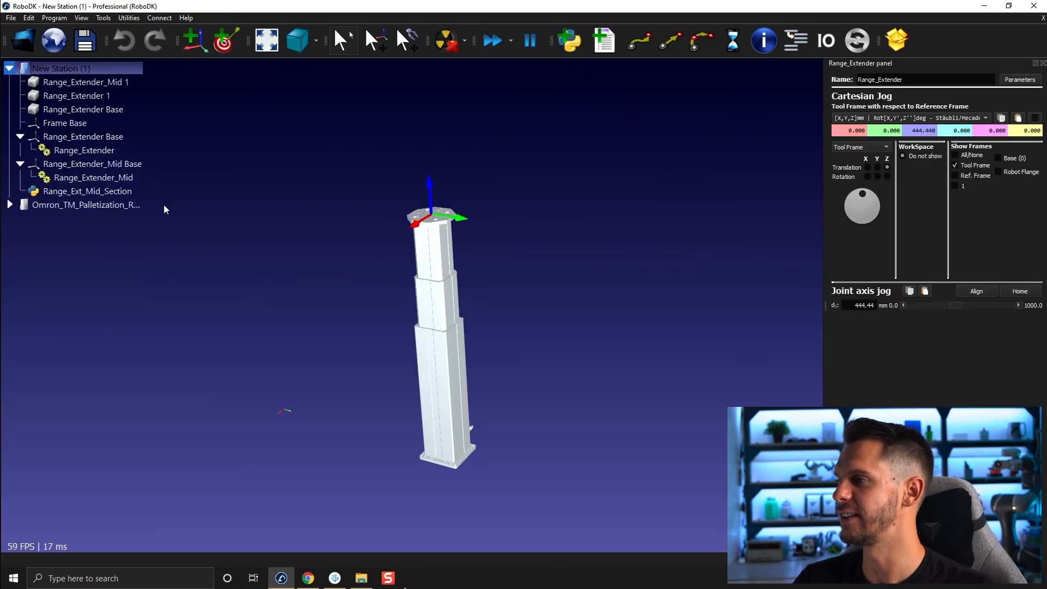
- Check that Range_Extender_Mid sits near 172.5 mm with Range_Extender at about 345 mm
click(87, 191)
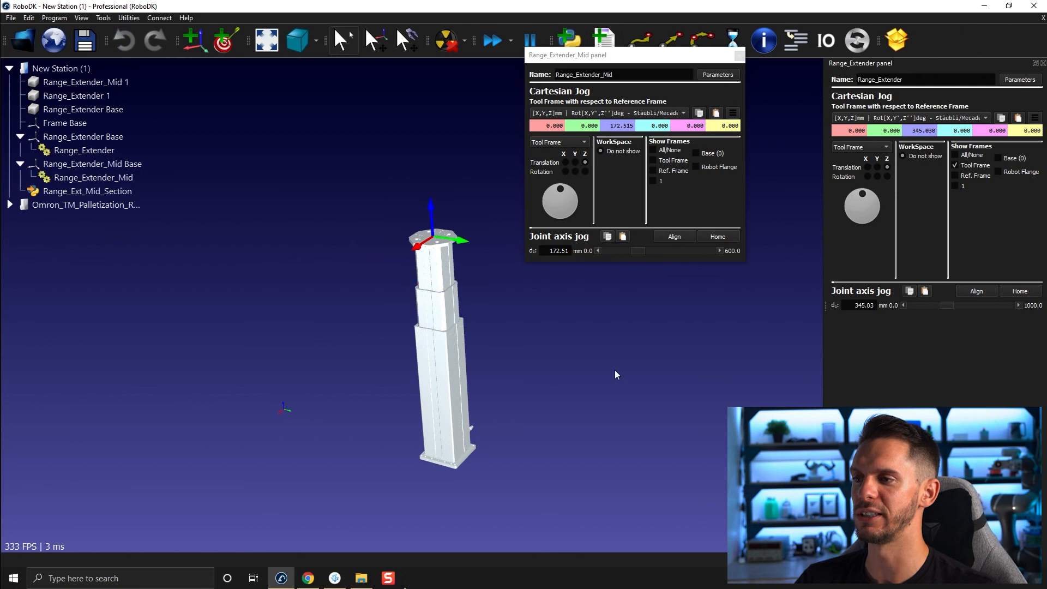
mouse_move(595, 309)
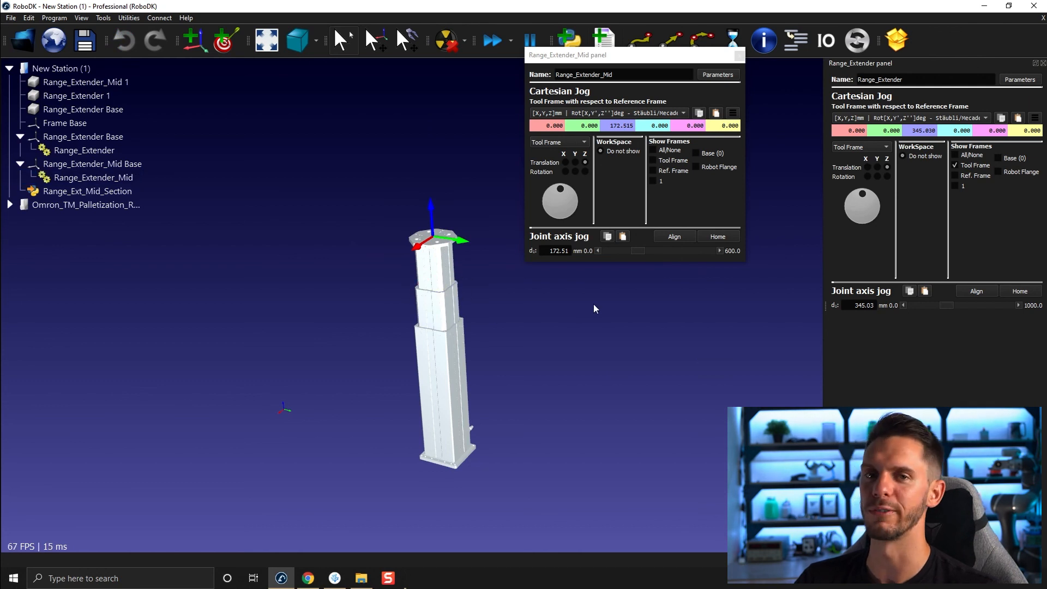